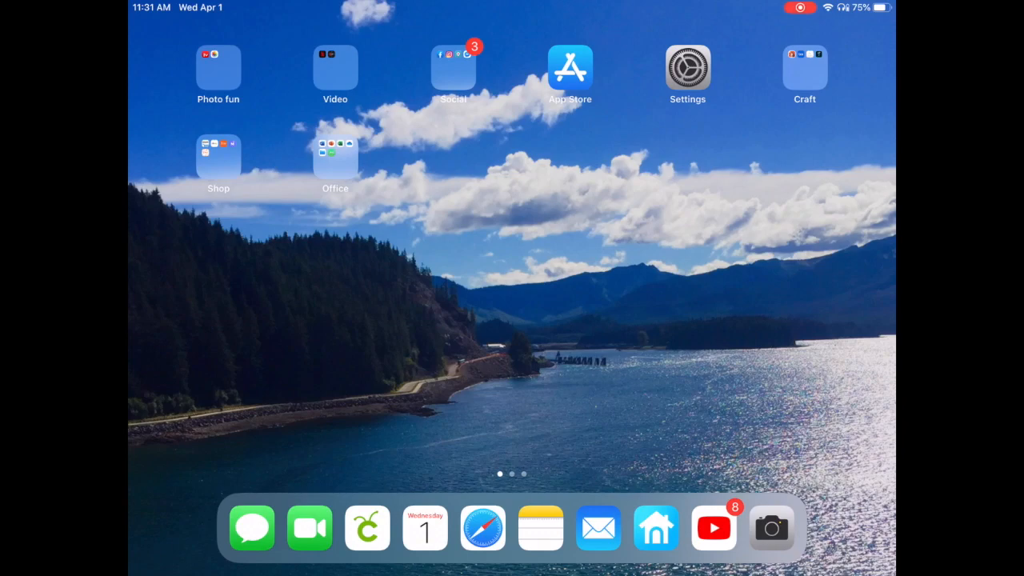
- Launch Cricut Design Space and replace the existing project with a blank canvas
click(366, 527)
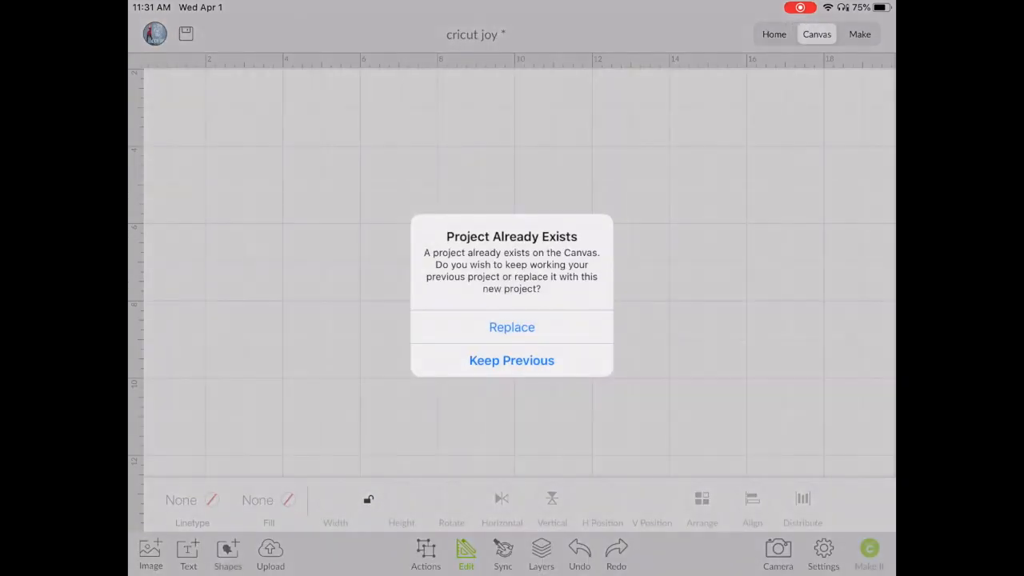
click(511, 327)
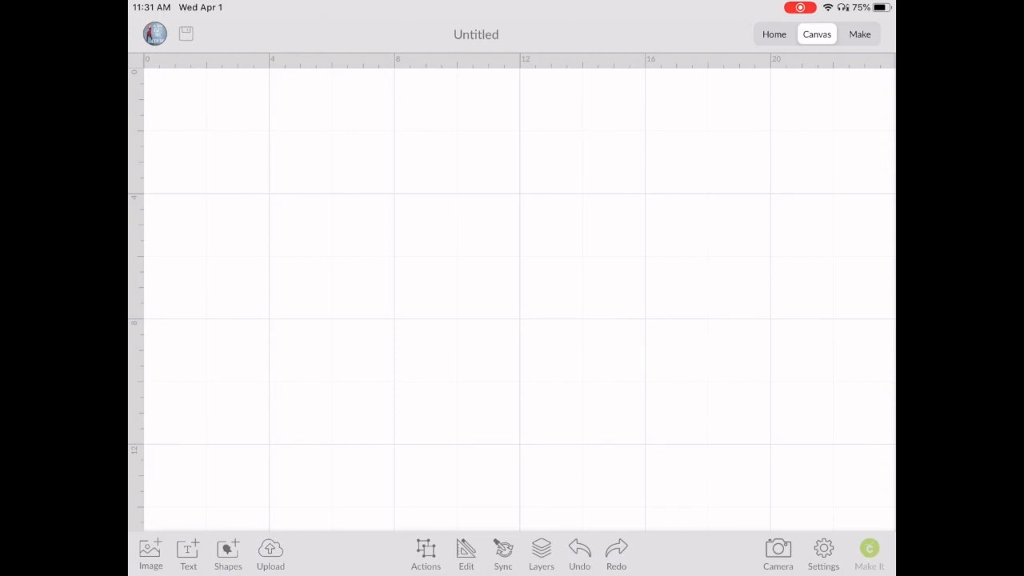
- Add a 'Today I' text element in the Felix font to the canvas
click(188, 551)
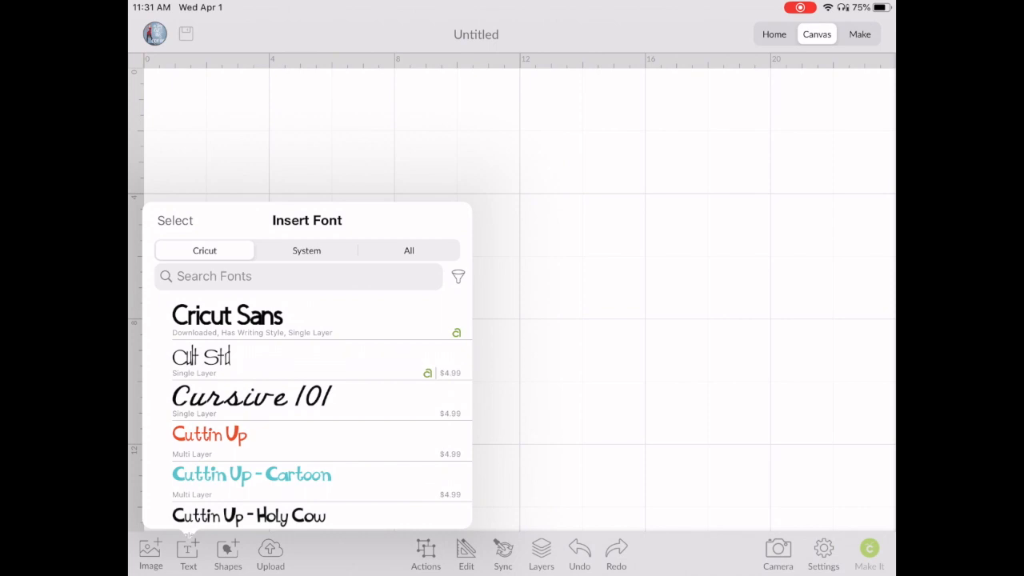
text(F)
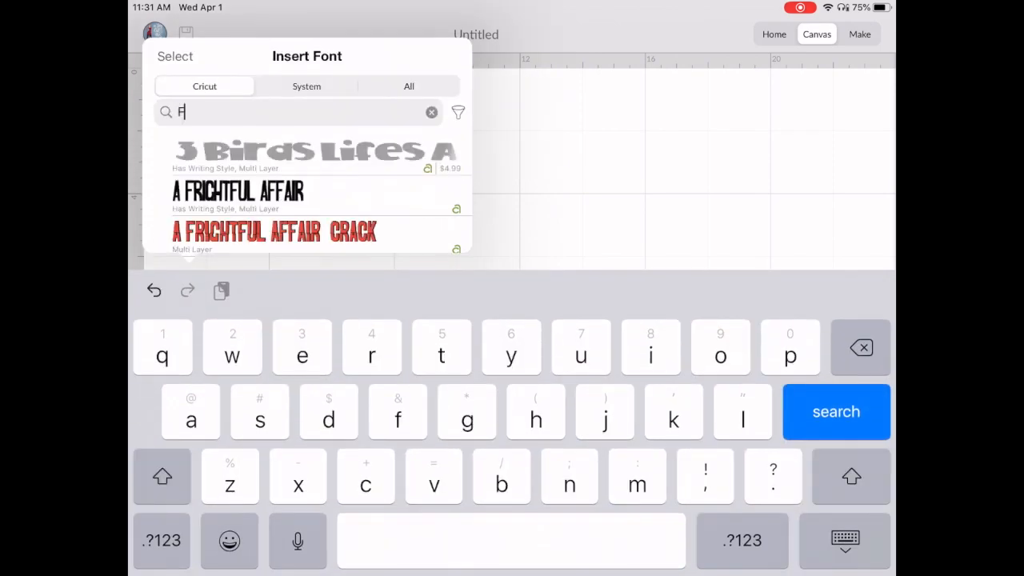
text(e)
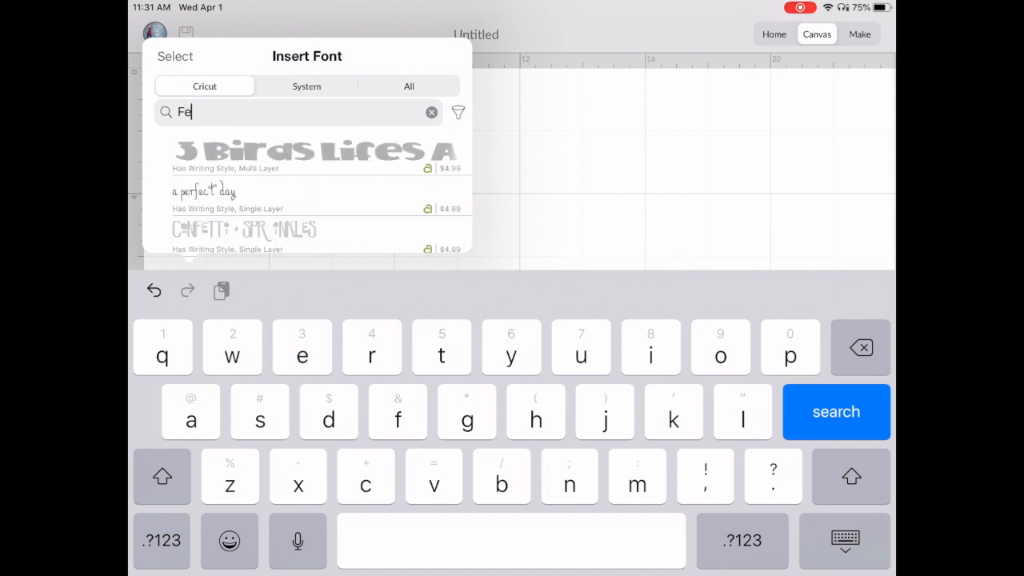
text(l)
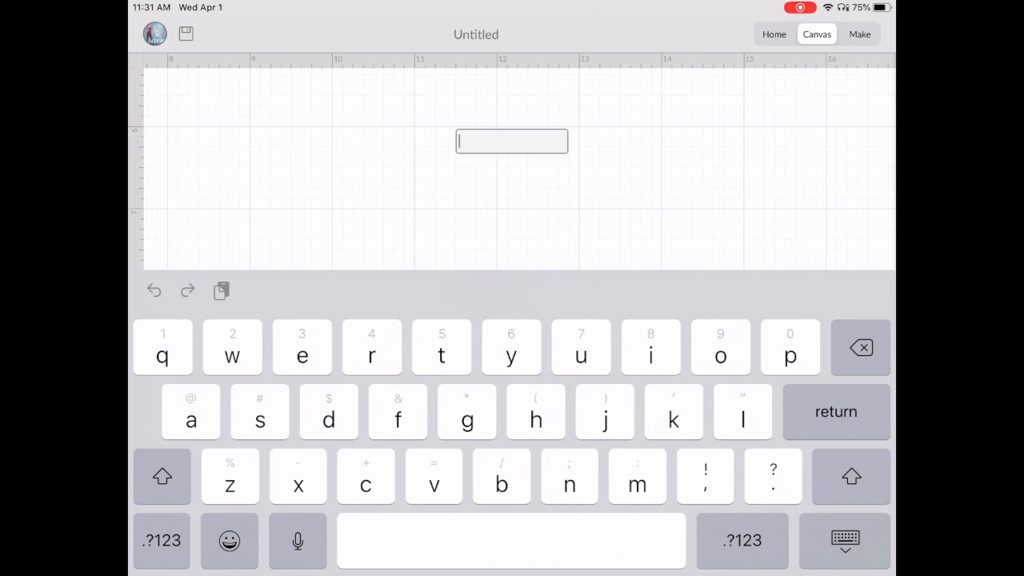
text(Tod)
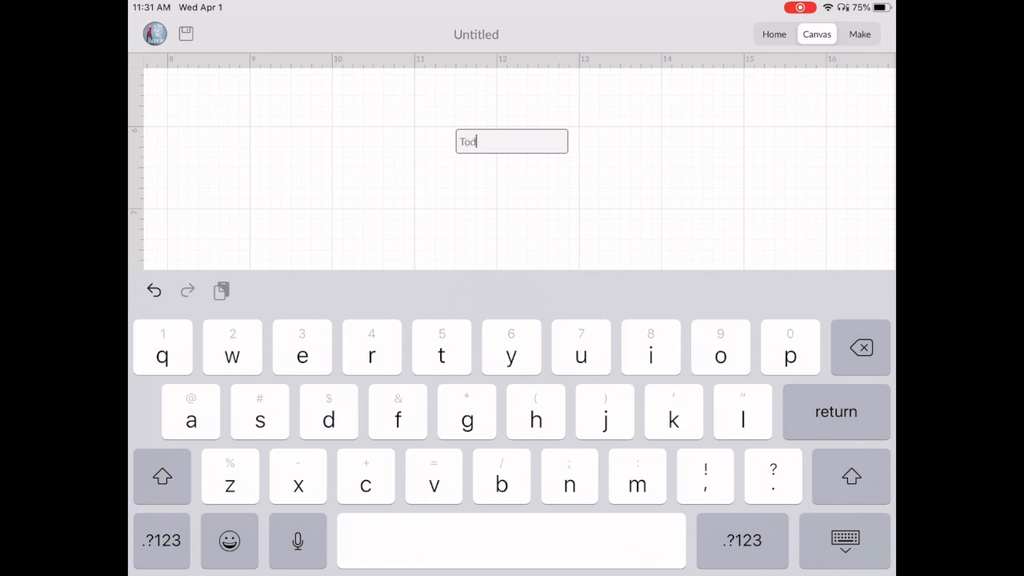
text(ay.)
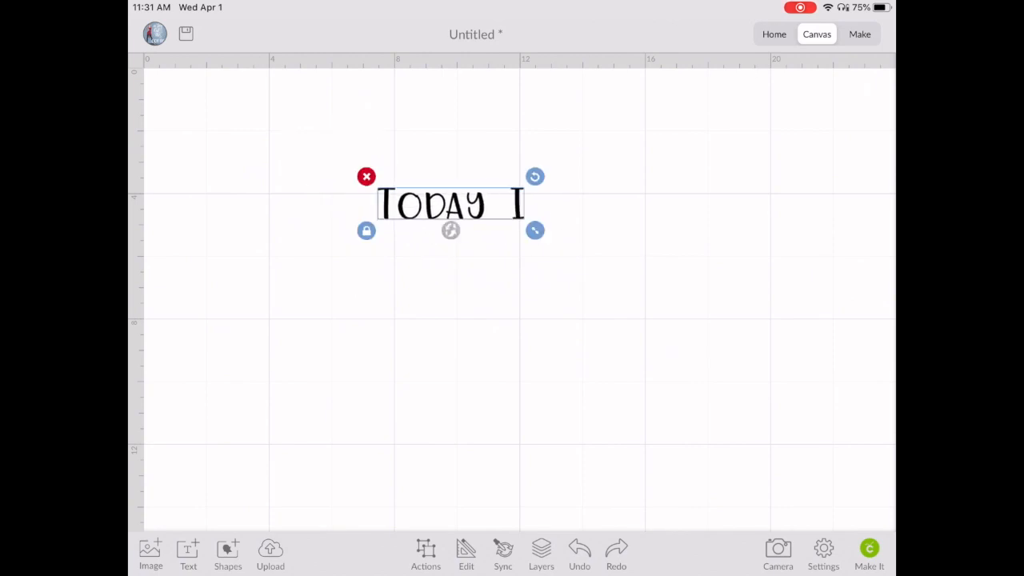
- Color the TODAY I text teal #5FE1D5, then go to the home screen
click(466, 555)
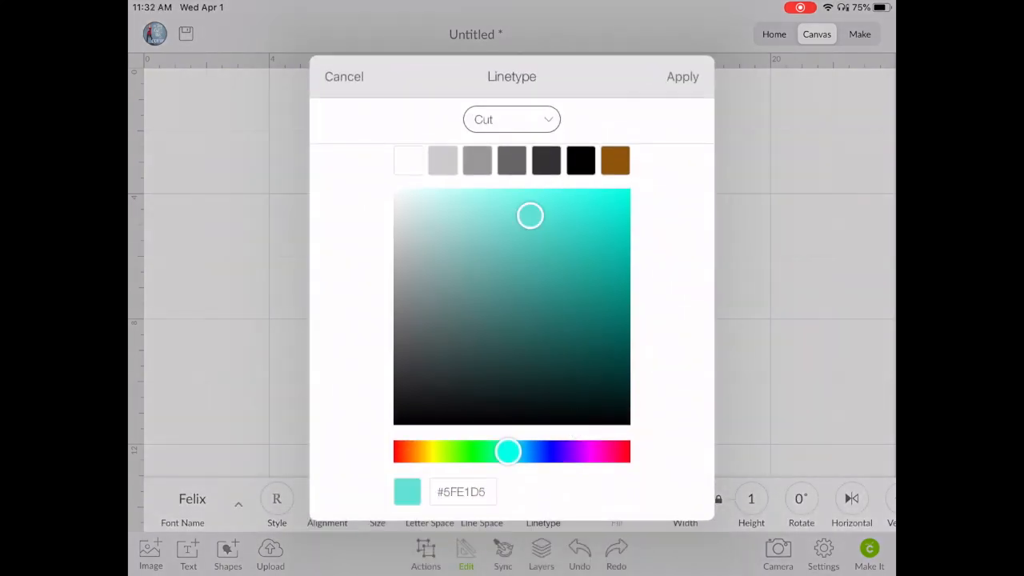
click(682, 76)
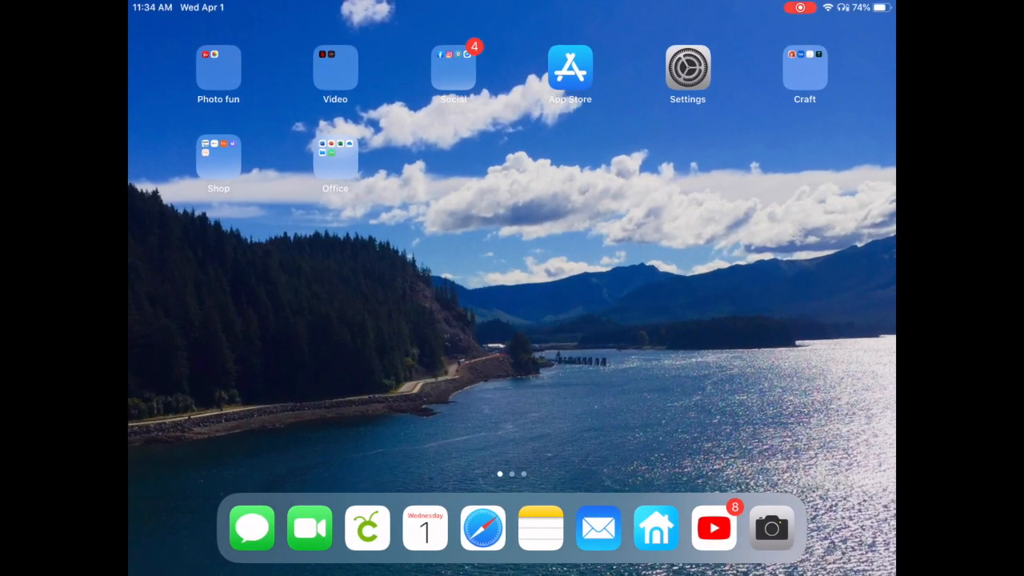
- Search Google in Safari for 'cricut joy' and scroll through the image results
click(482, 527)
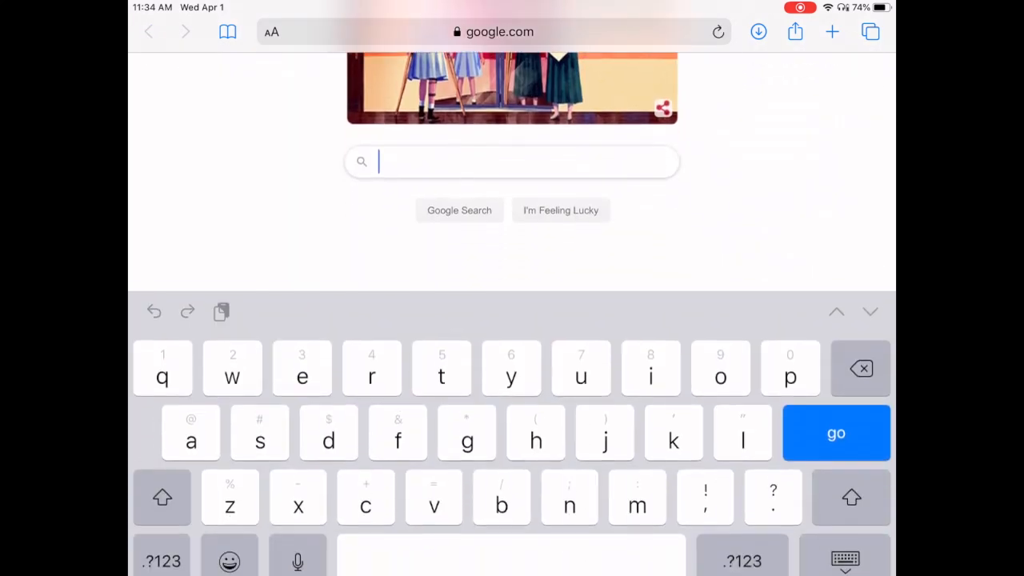
text(cric)
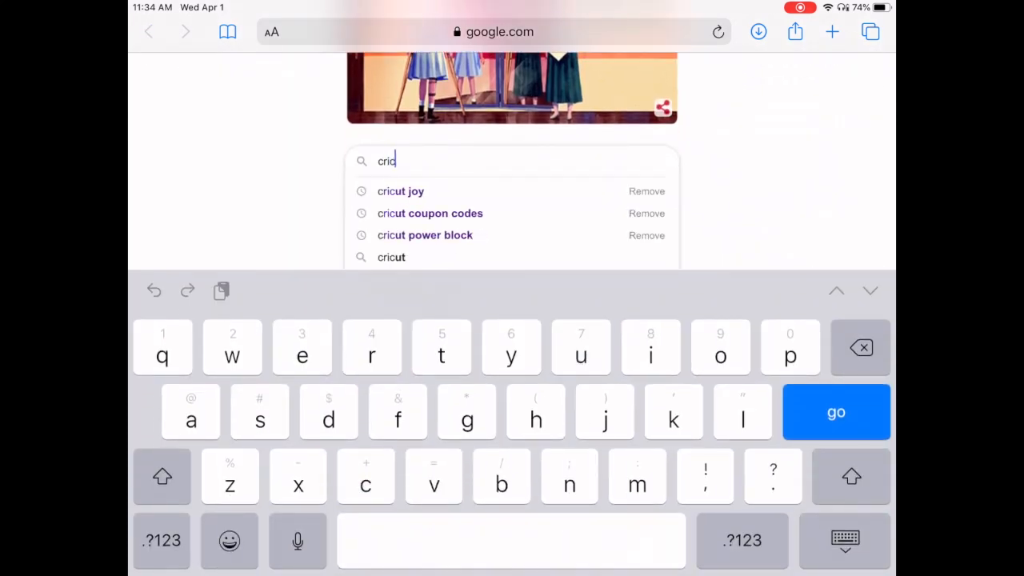
click(400, 191)
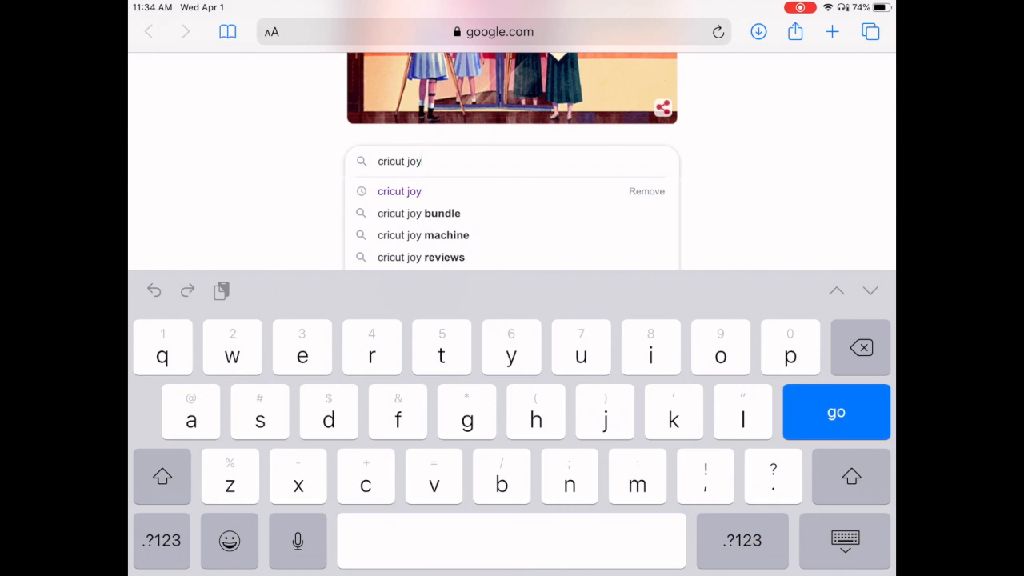
click(834, 412)
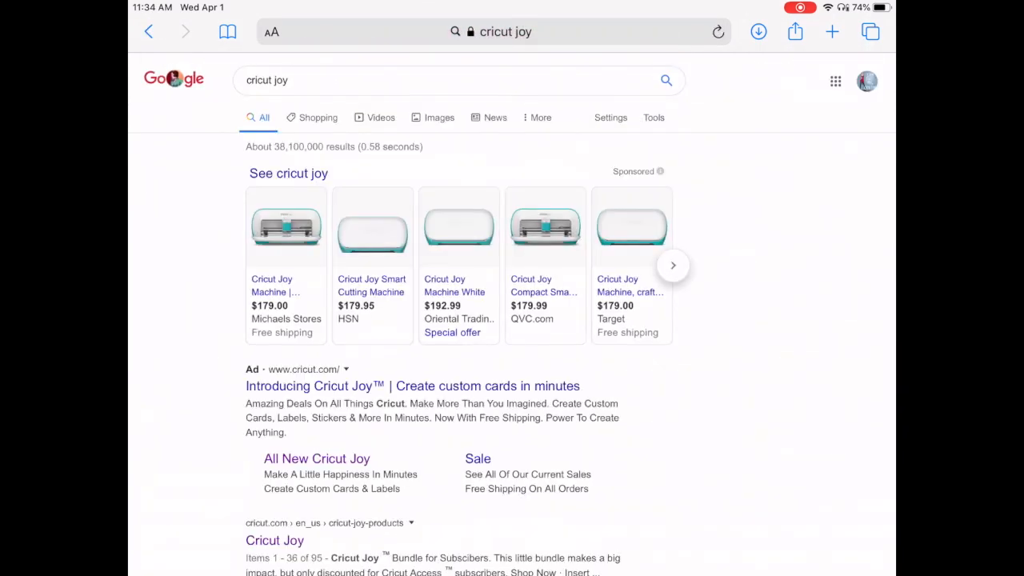
click(439, 117)
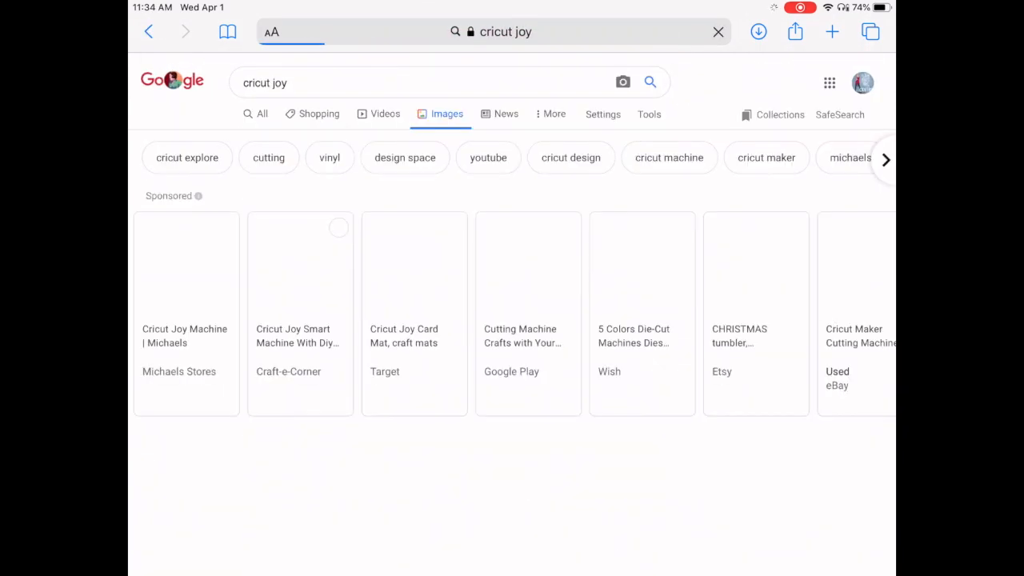
scroll(down, 3)
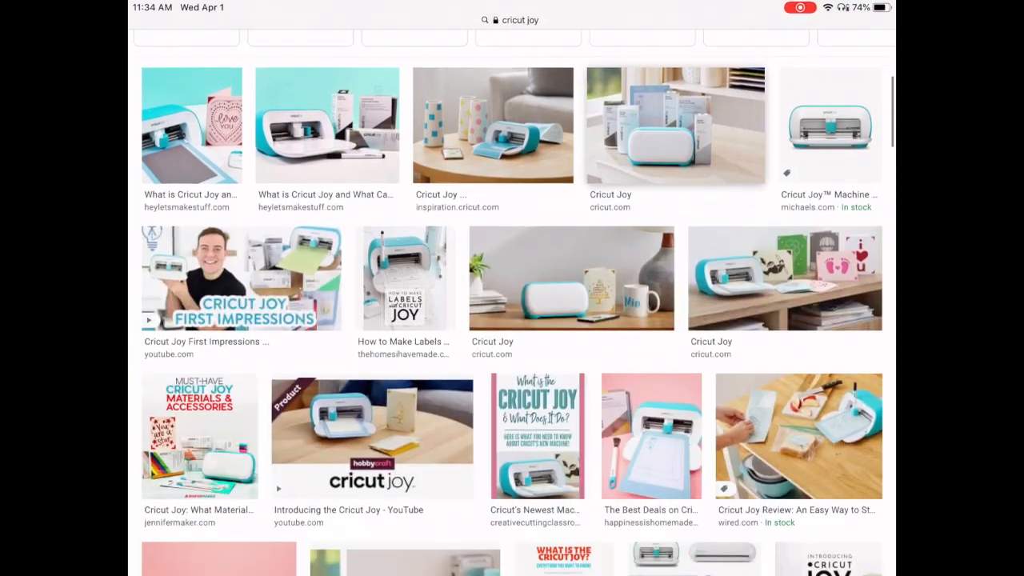
scroll(down, 3)
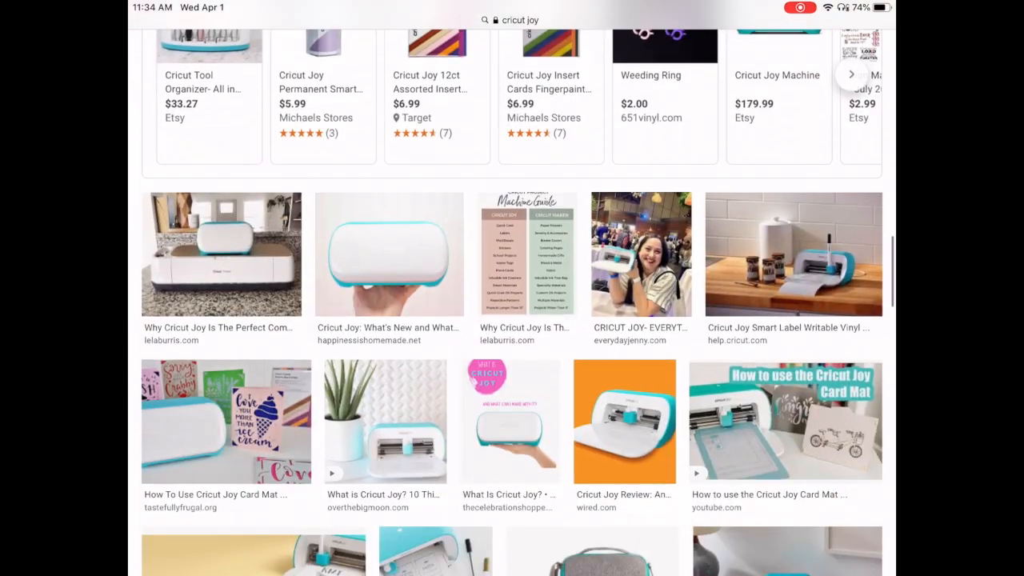
scroll(down, 3)
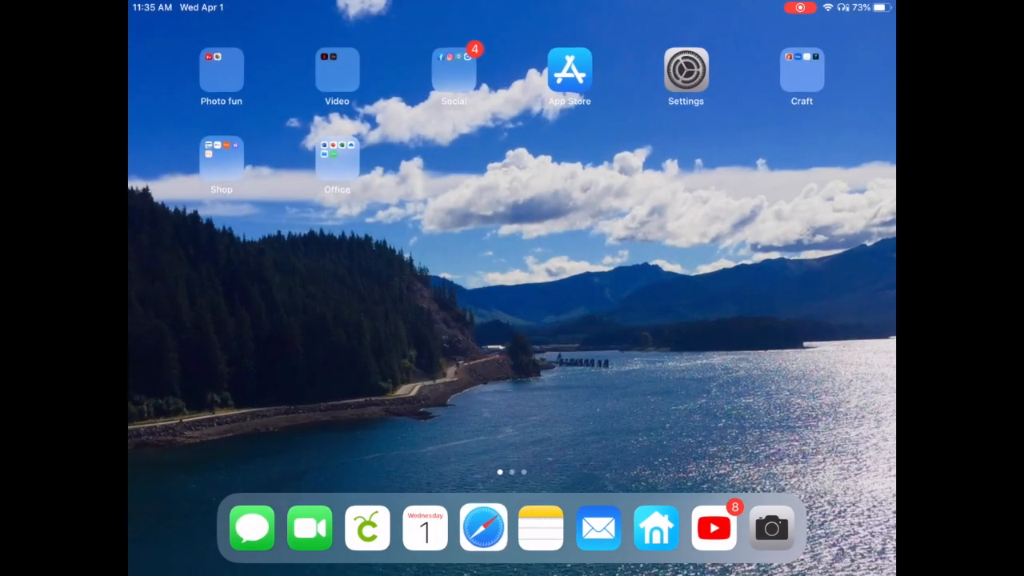
- Back in Design Space, upload the saved Cricut Joy photo from the photo library
click(366, 528)
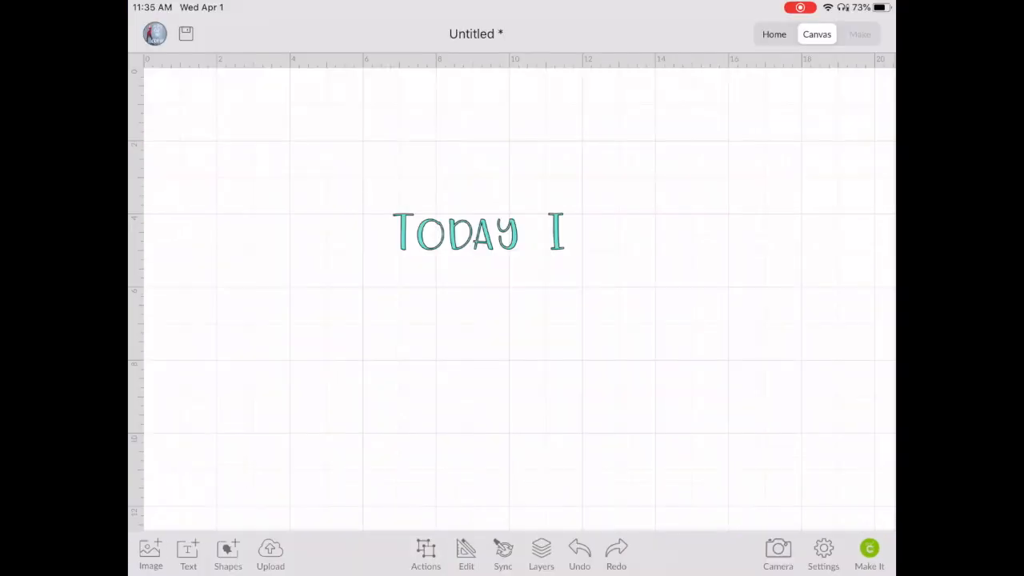
click(270, 554)
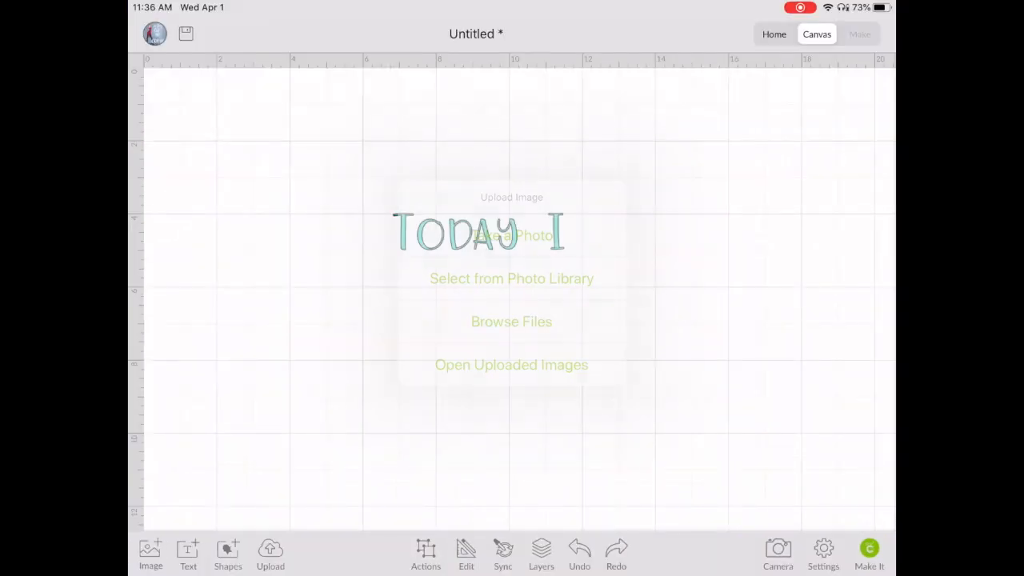
click(511, 278)
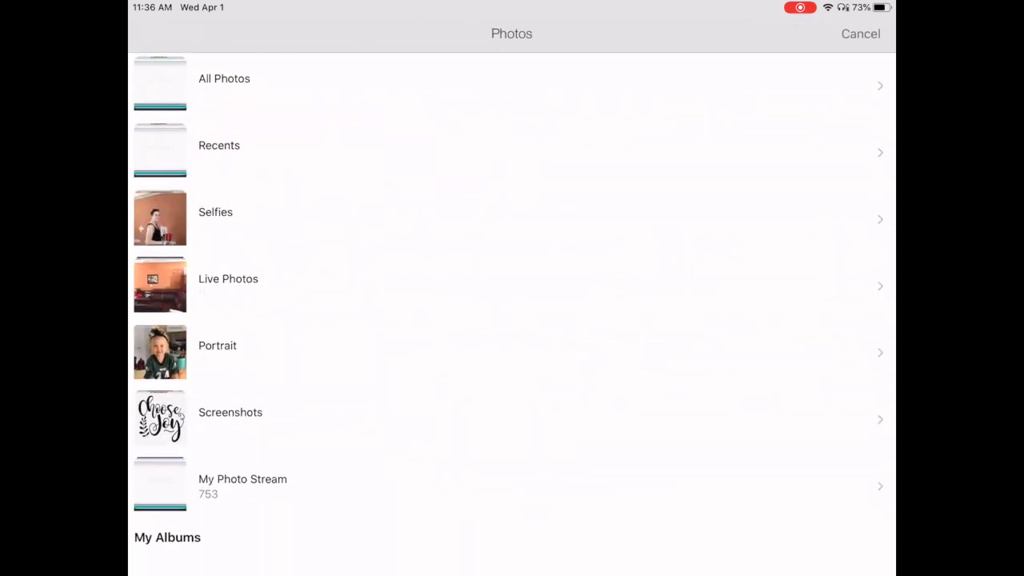
click(859, 33)
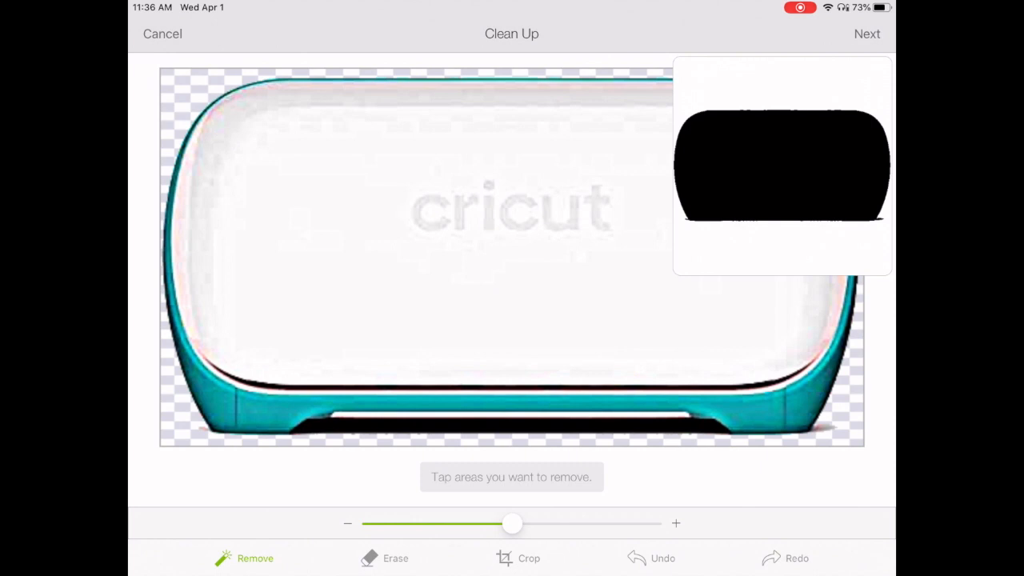
- Skip clean-up and refine, then name and save it as a Print Then Cut image
click(866, 34)
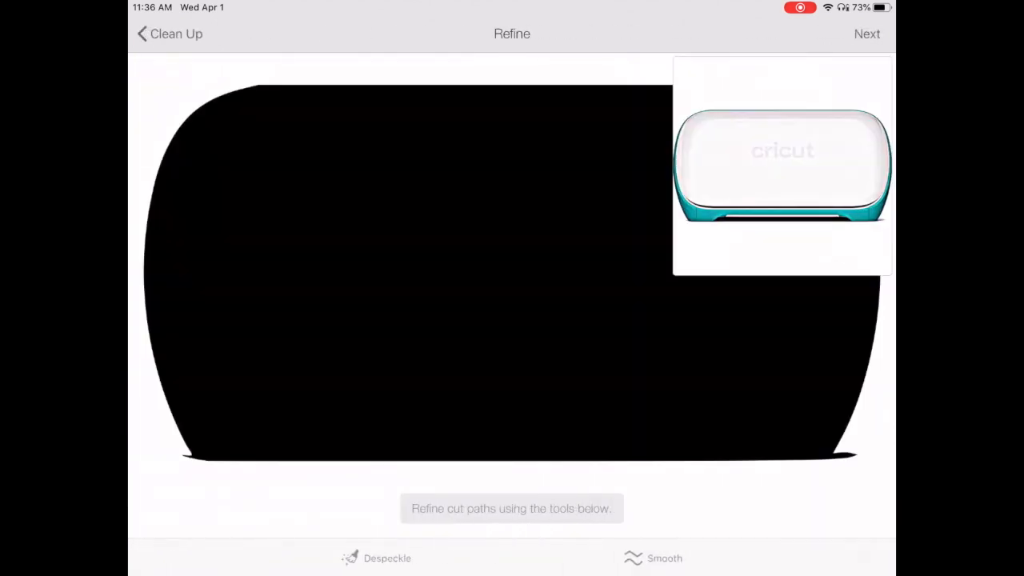
click(866, 34)
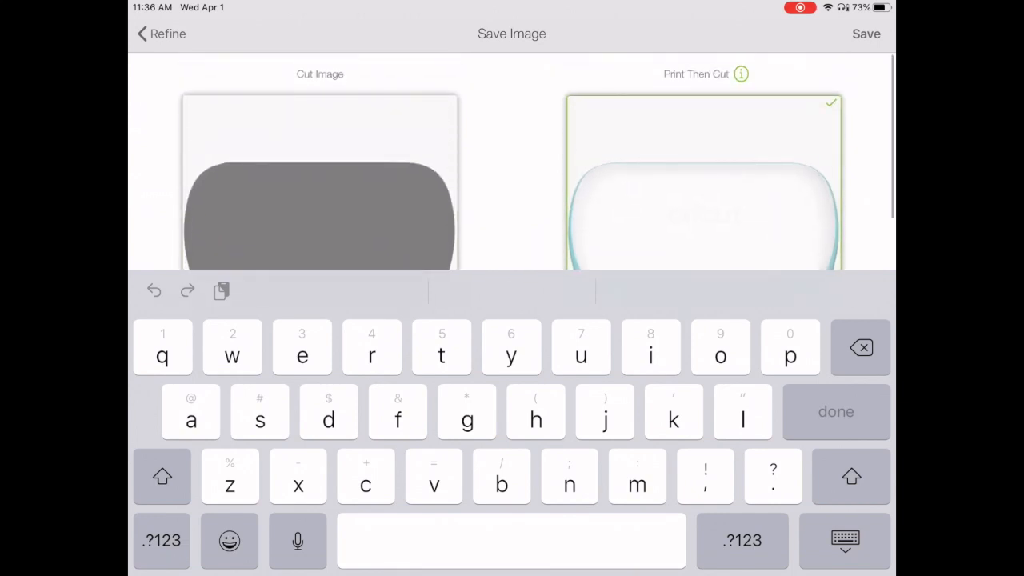
click(844, 540)
text(j)
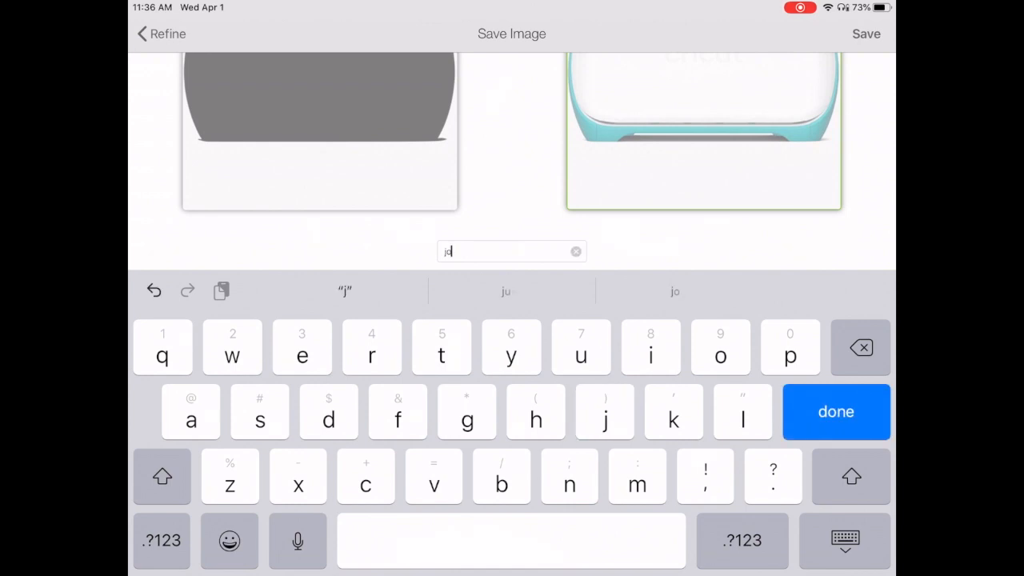
click(835, 411)
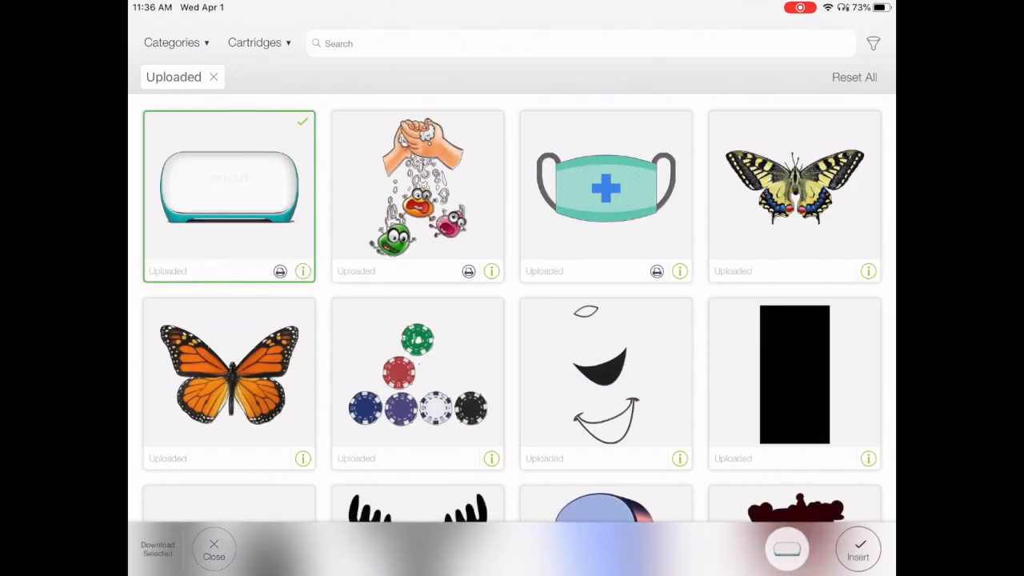
- Insert the Cricut Joy image, unlock proportions, size it 8.25 by 4.5, and center it below TODAY I
click(857, 549)
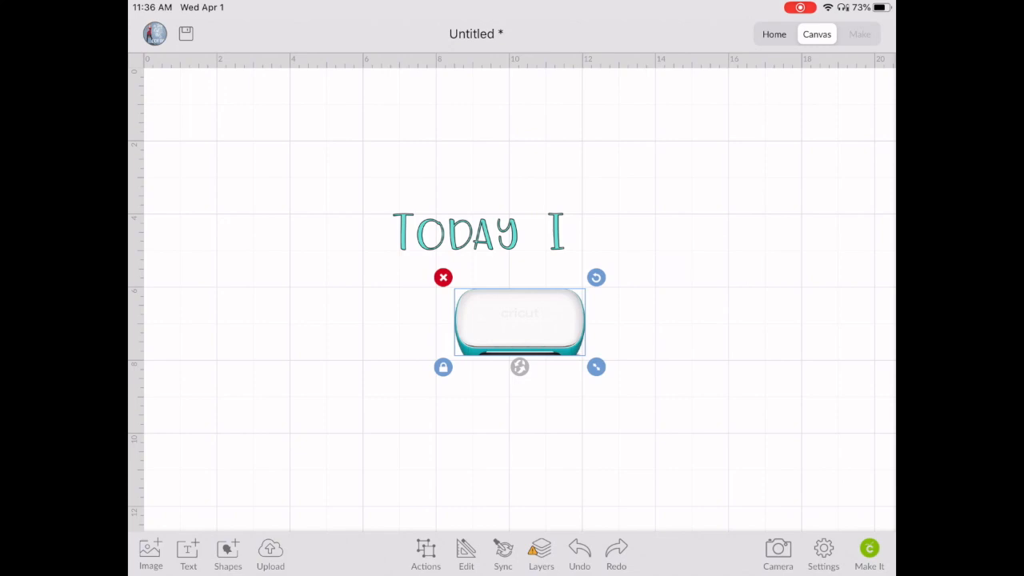
click(465, 554)
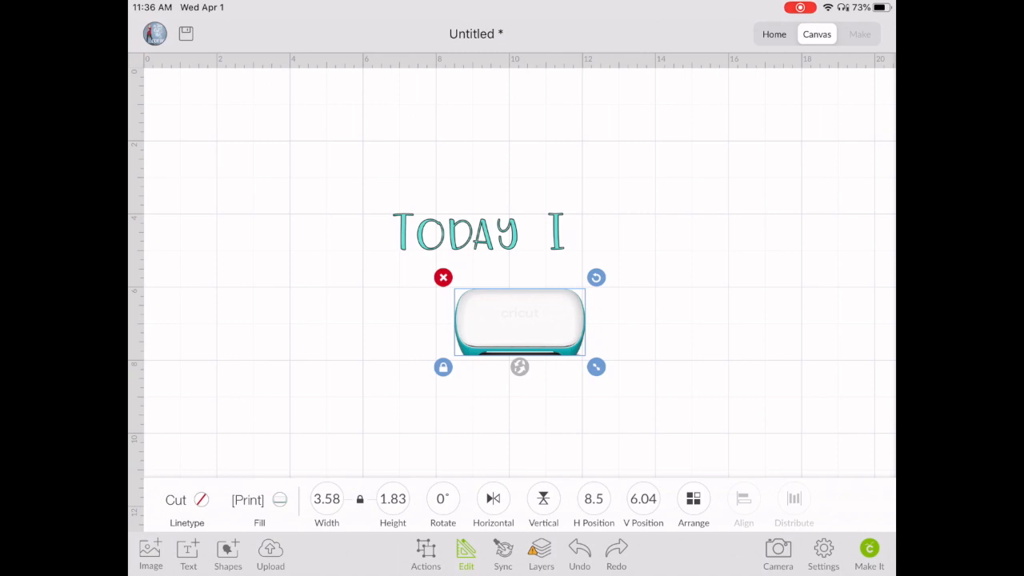
click(393, 498)
text(4.5)
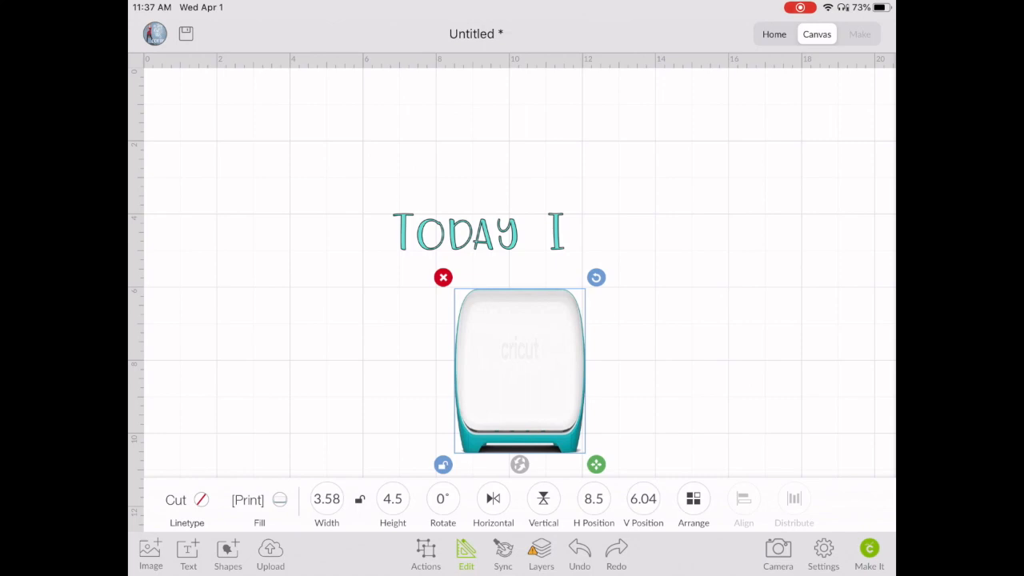
click(327, 498)
text(8.25)
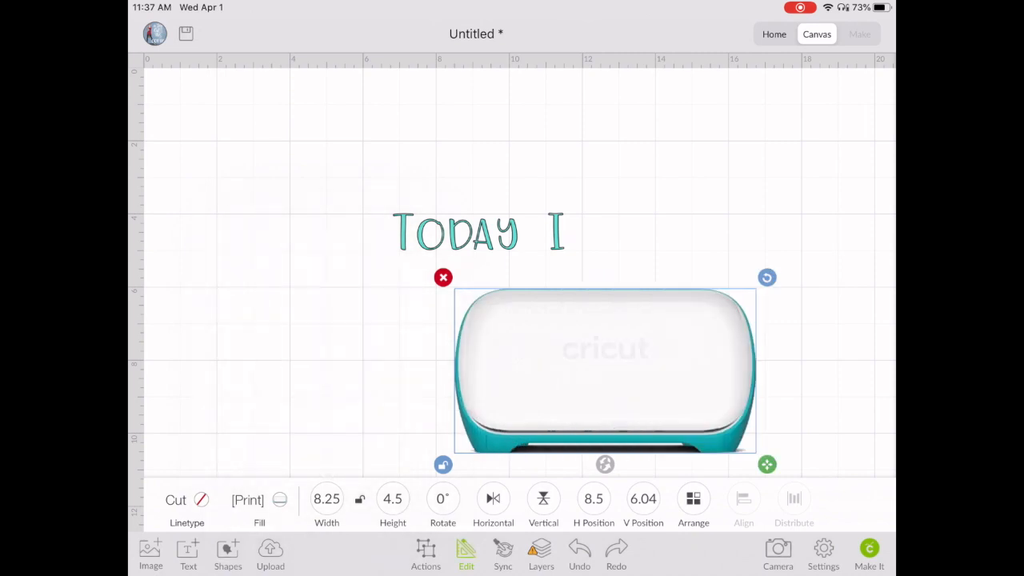
drag(605, 370, 479, 356)
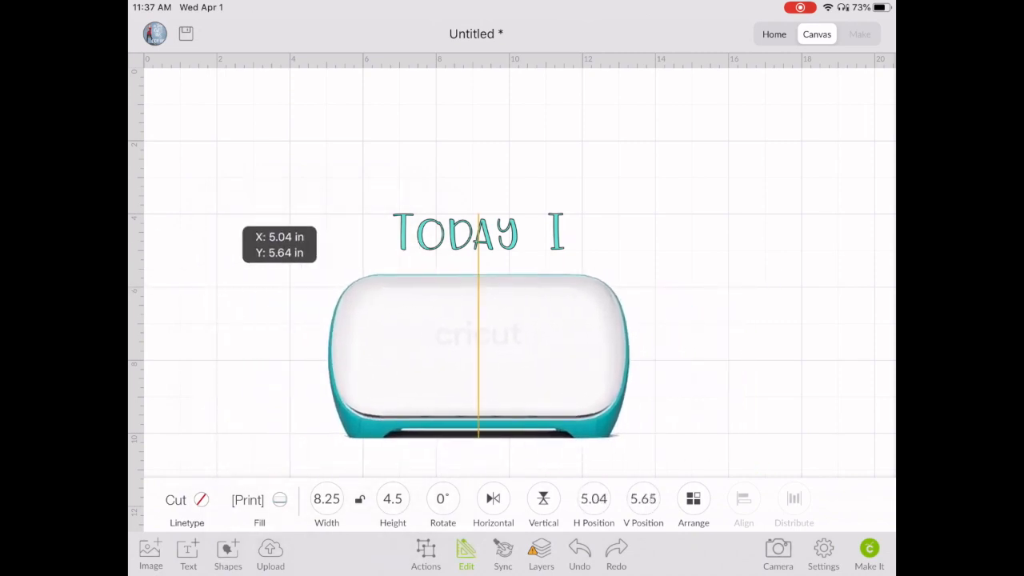
drag(480, 356, 516, 340)
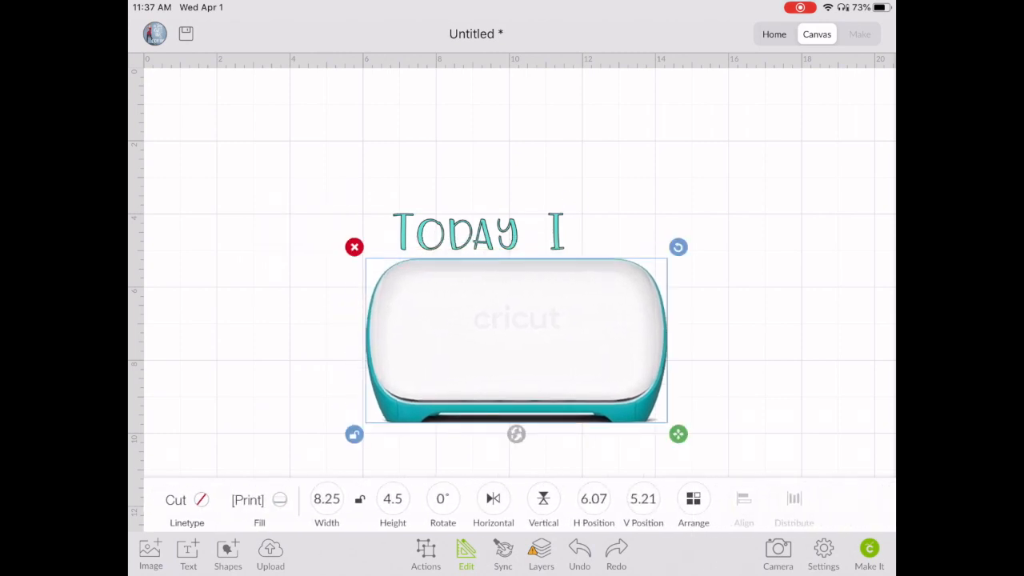
- Resize TODAY I onto the machine image and upload the Choose Joy photo
click(692, 500)
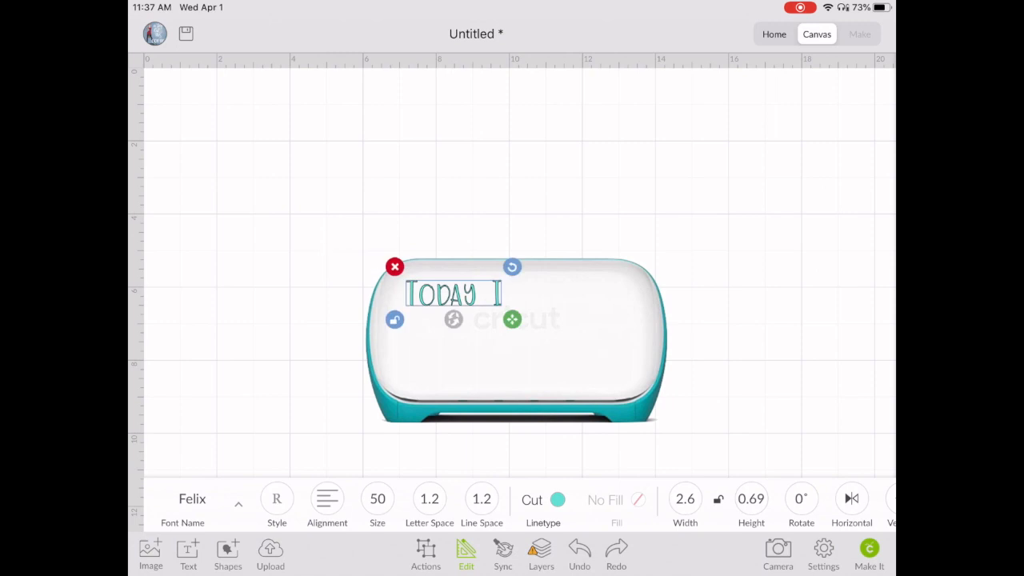
click(269, 555)
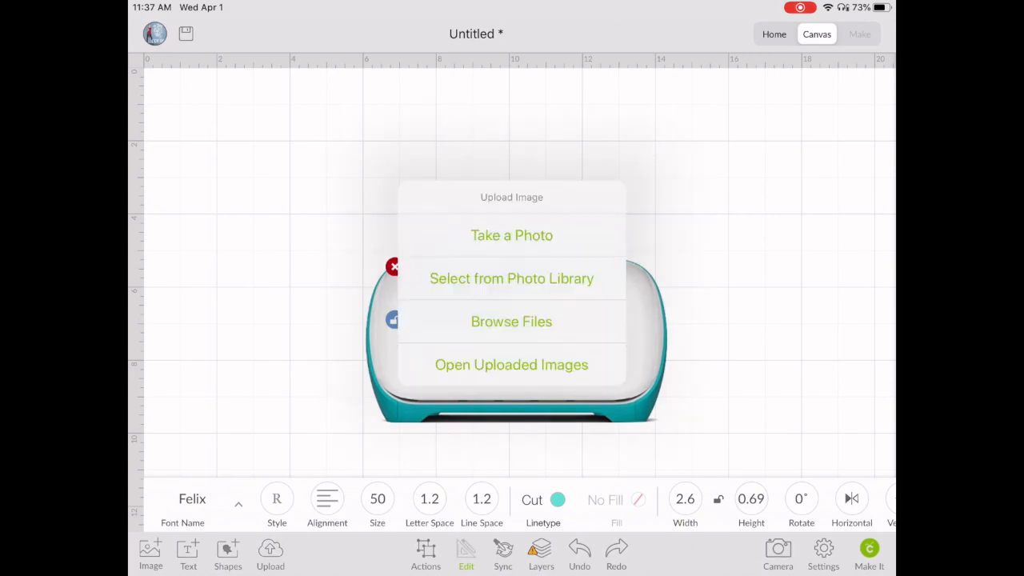
click(511, 278)
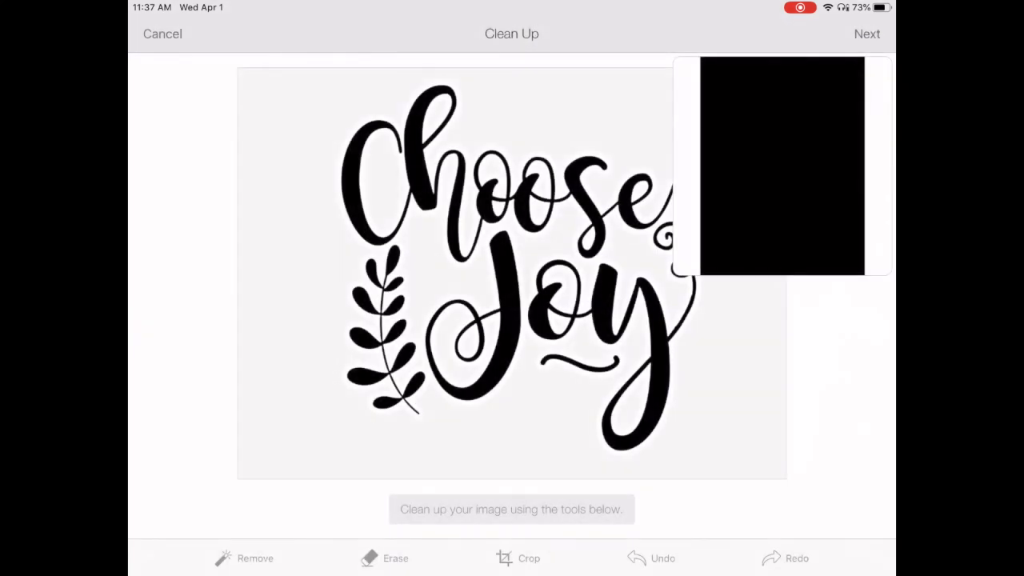
drag(780, 164, 686, 300)
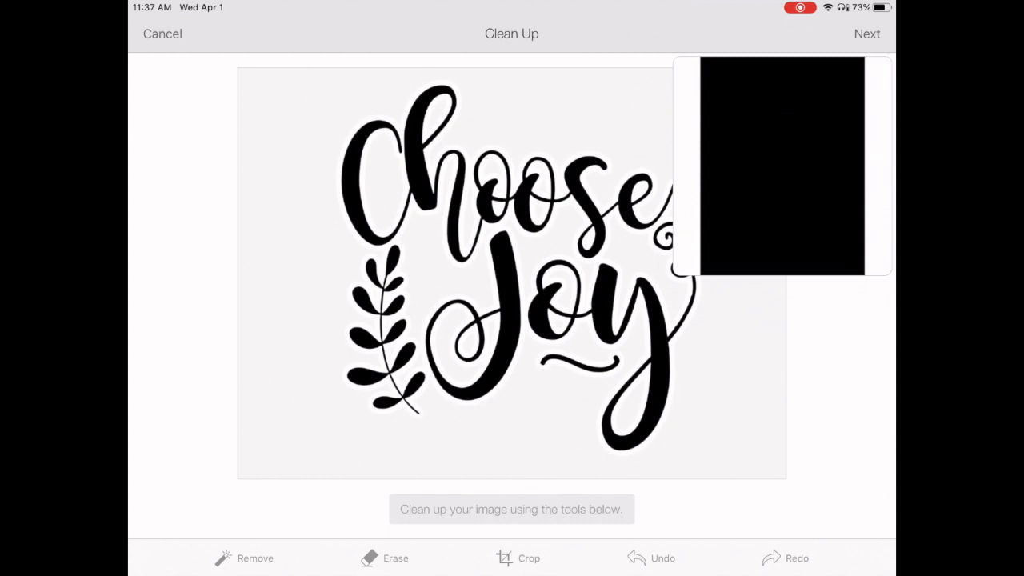
- Erase the Choose Joy background plus the white spaces inside the letters and swirl
click(254, 558)
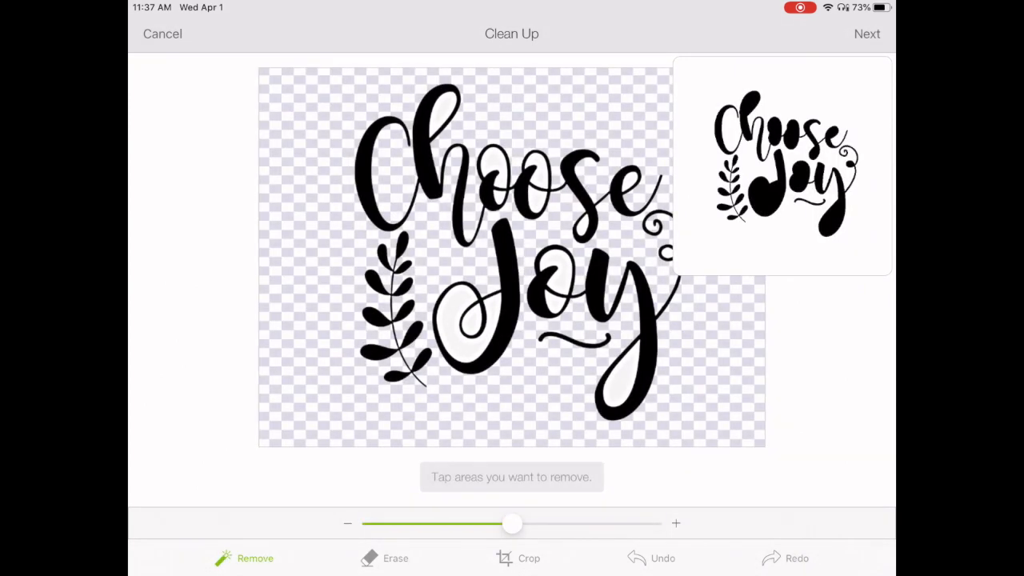
click(471, 324)
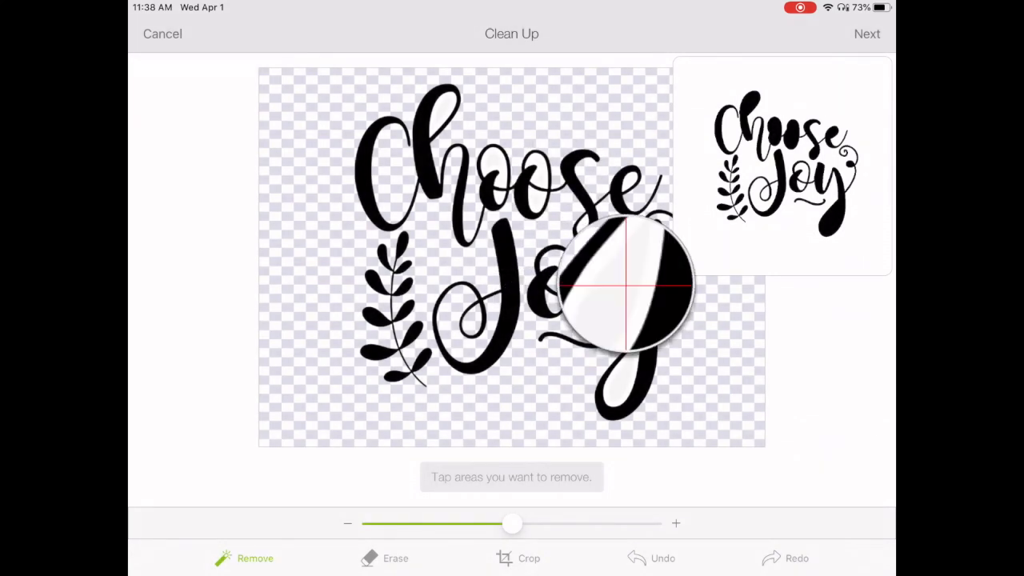
click(616, 288)
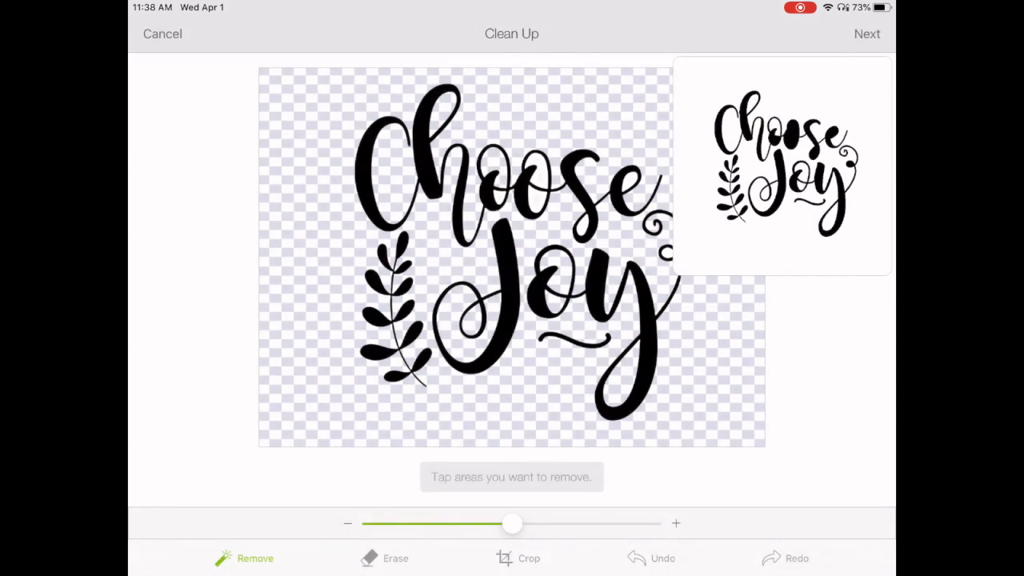
click(510, 290)
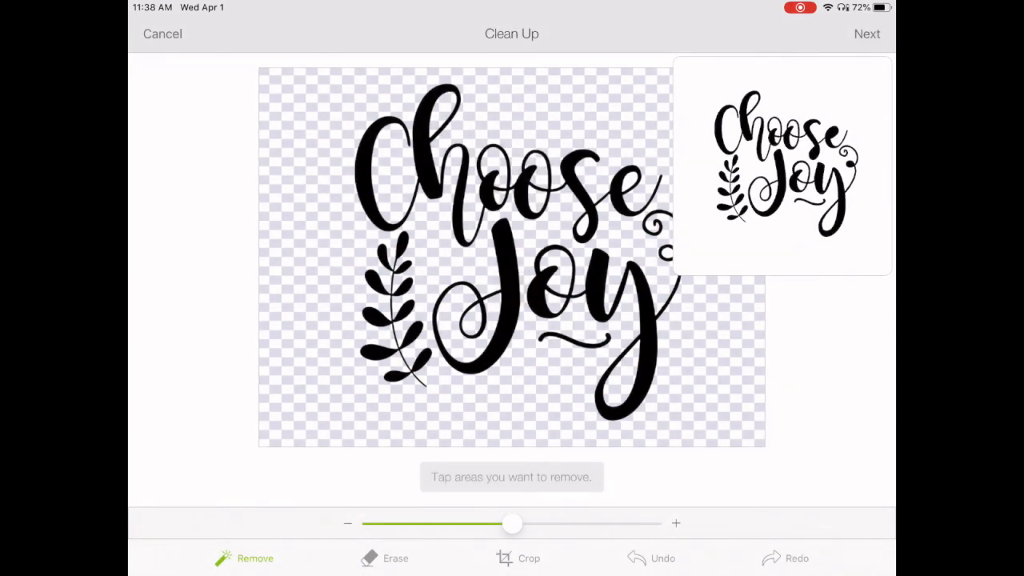
click(580, 228)
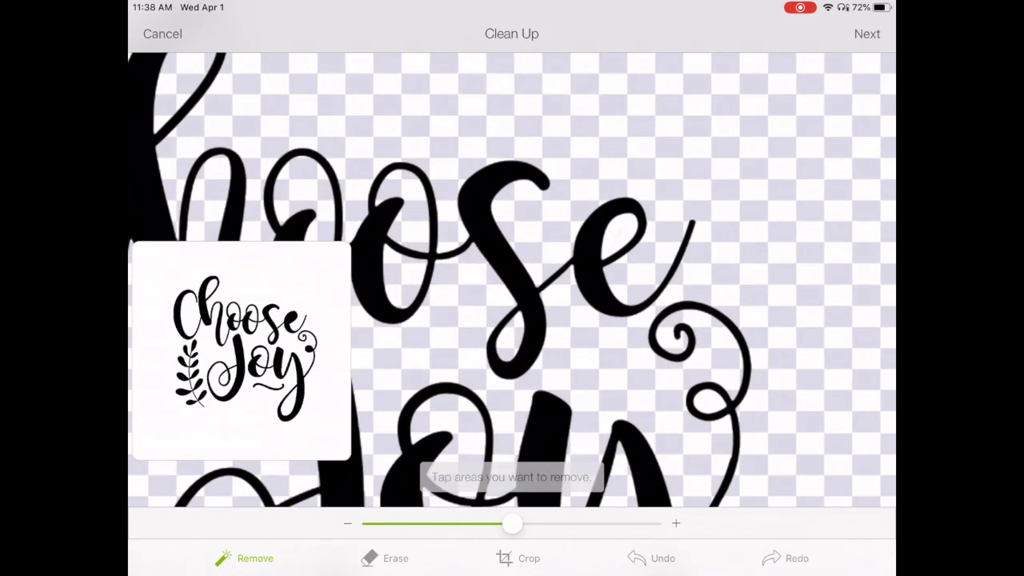
click(616, 232)
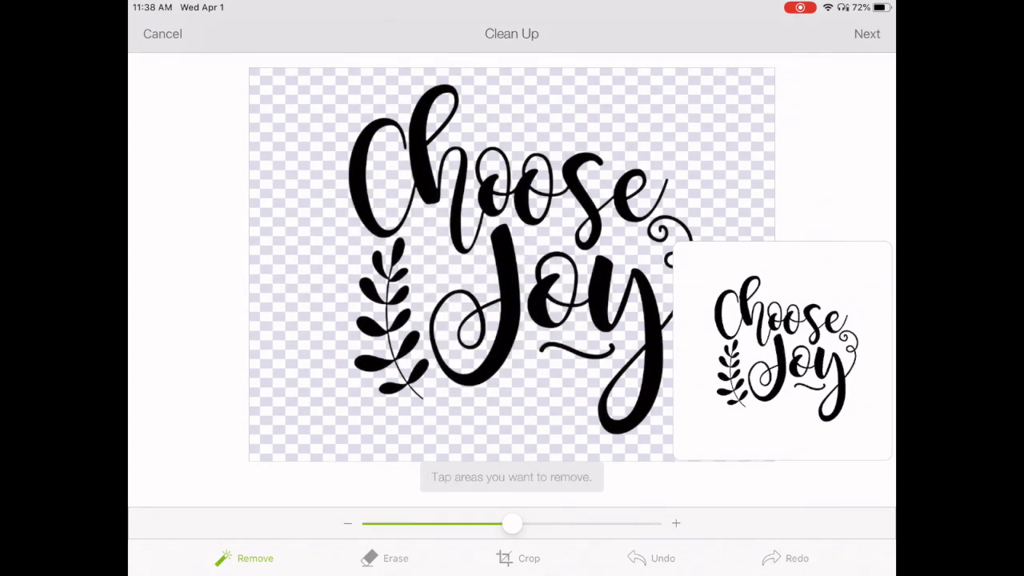
click(866, 33)
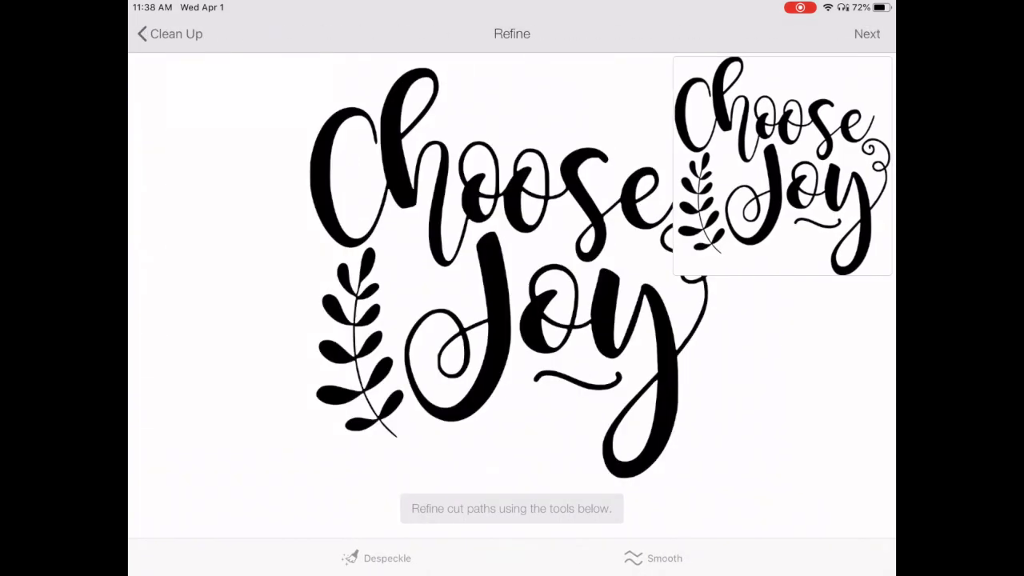
- Pass Refine, choose Cut Image, name it 'choose joy', and save the upload
click(866, 34)
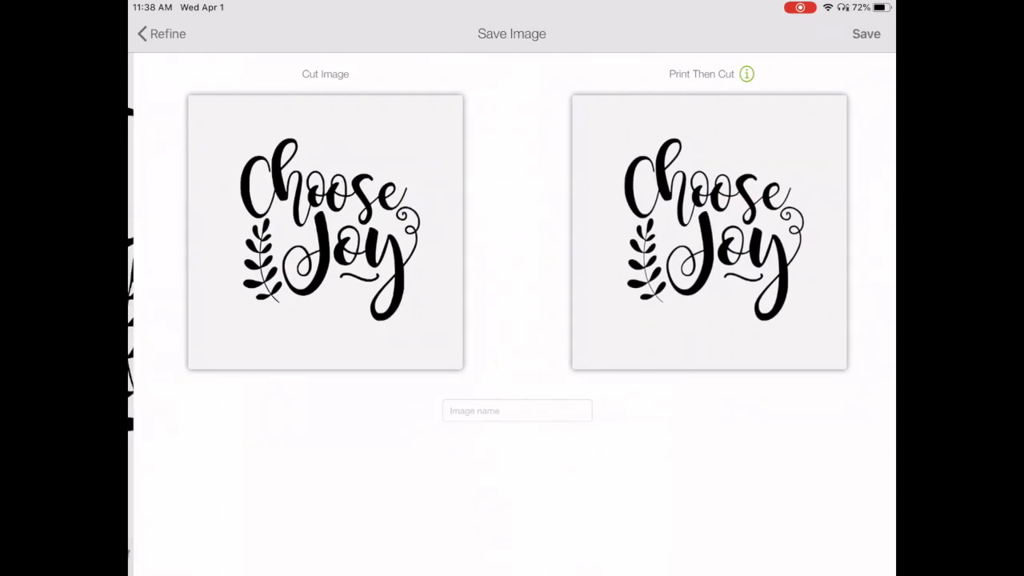
click(516, 411)
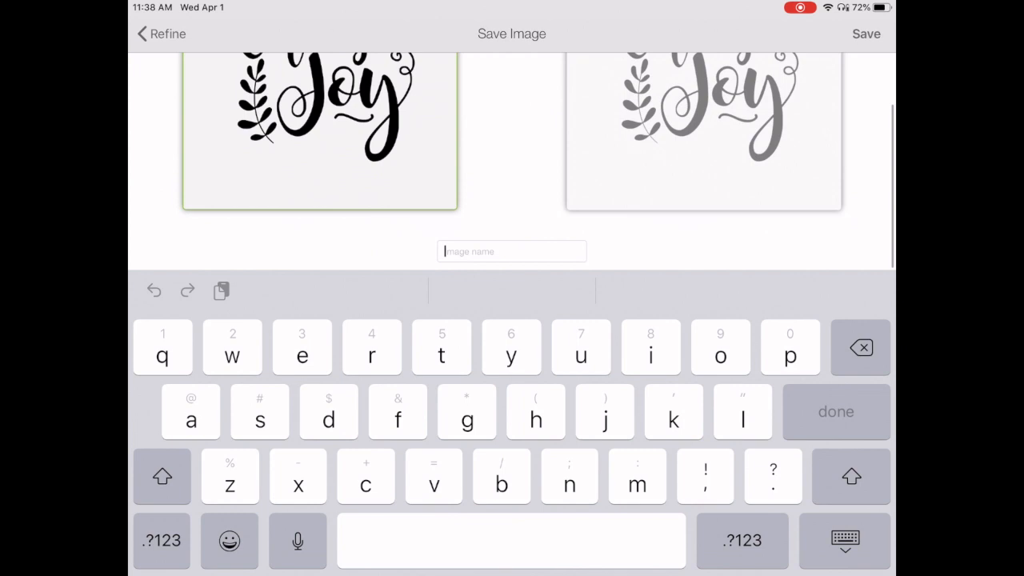
text(choose joy)
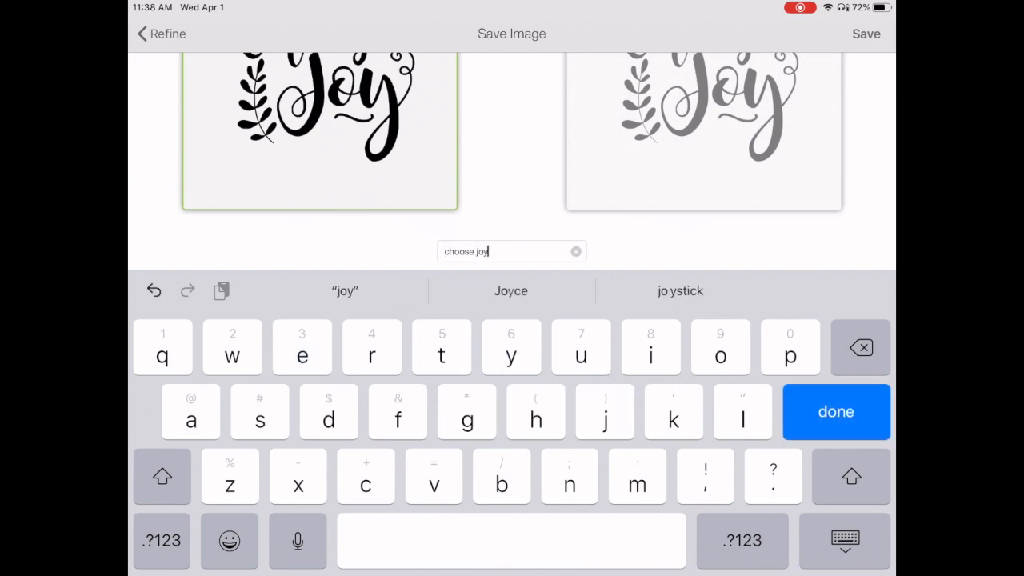
click(835, 411)
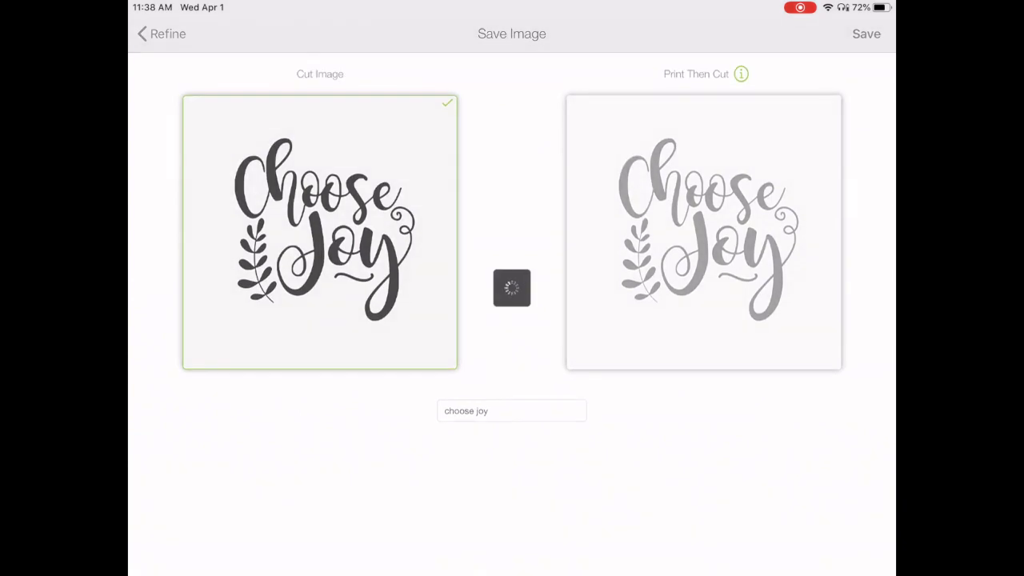
click(865, 33)
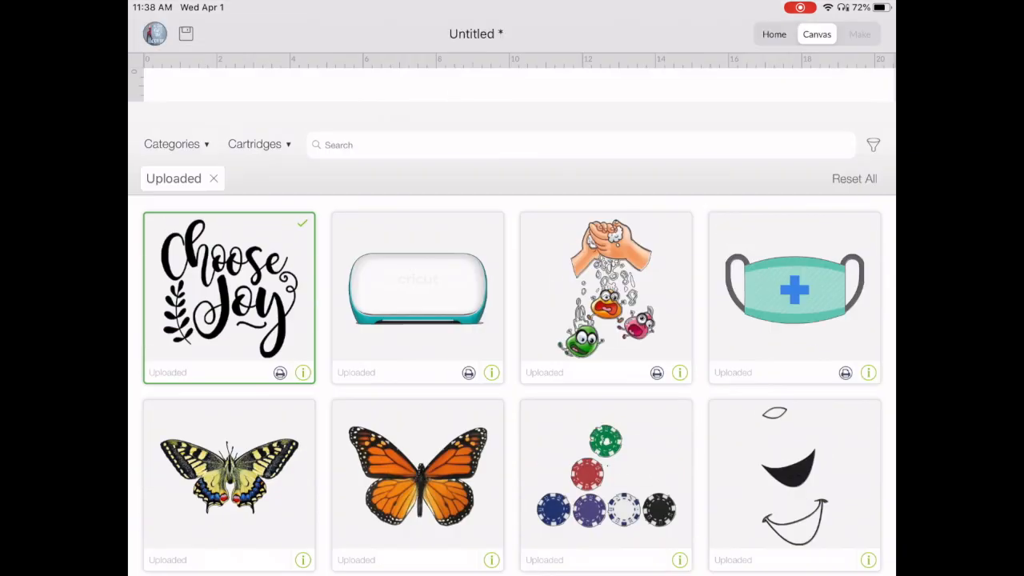
- Insert Choose Joy, enlarge it slightly at the Cricut Joy image's lower right, and open its colour options
click(229, 297)
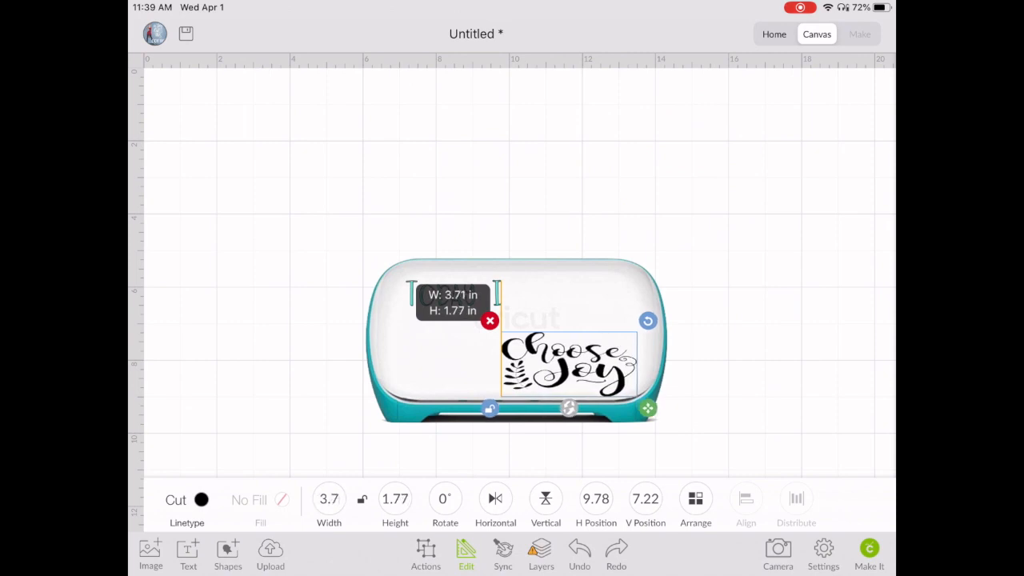
drag(648, 409, 655, 408)
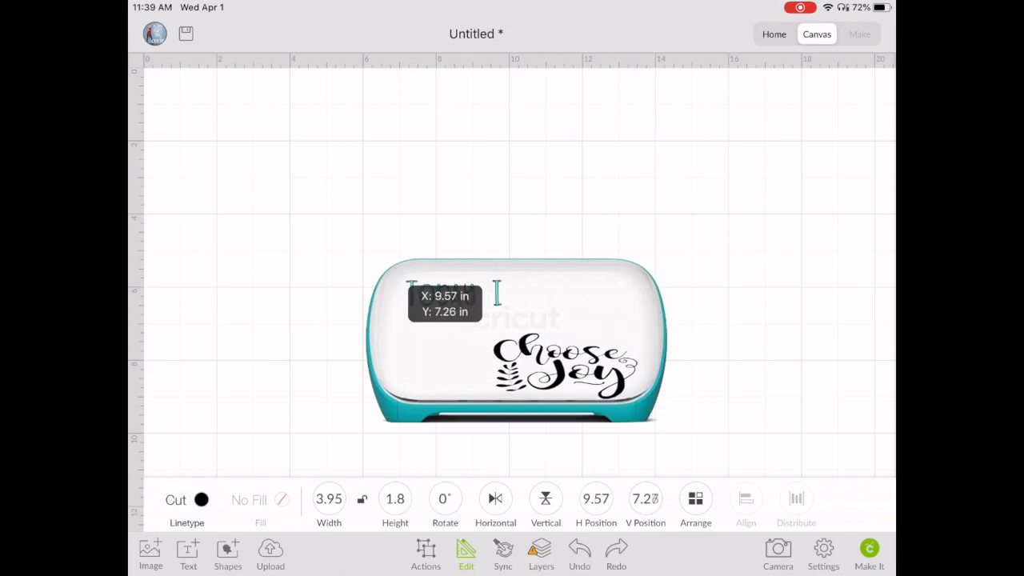
click(564, 368)
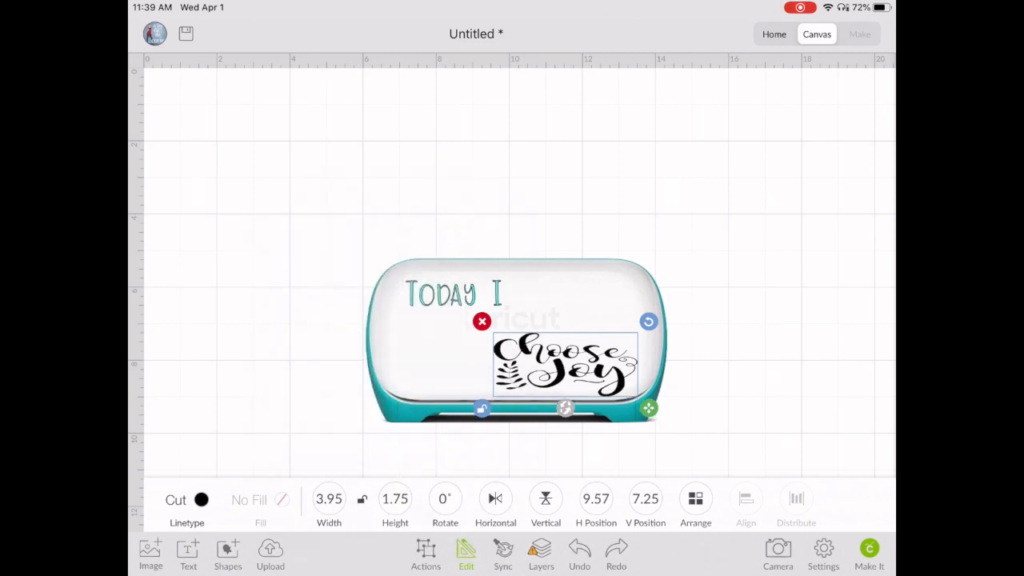
click(201, 499)
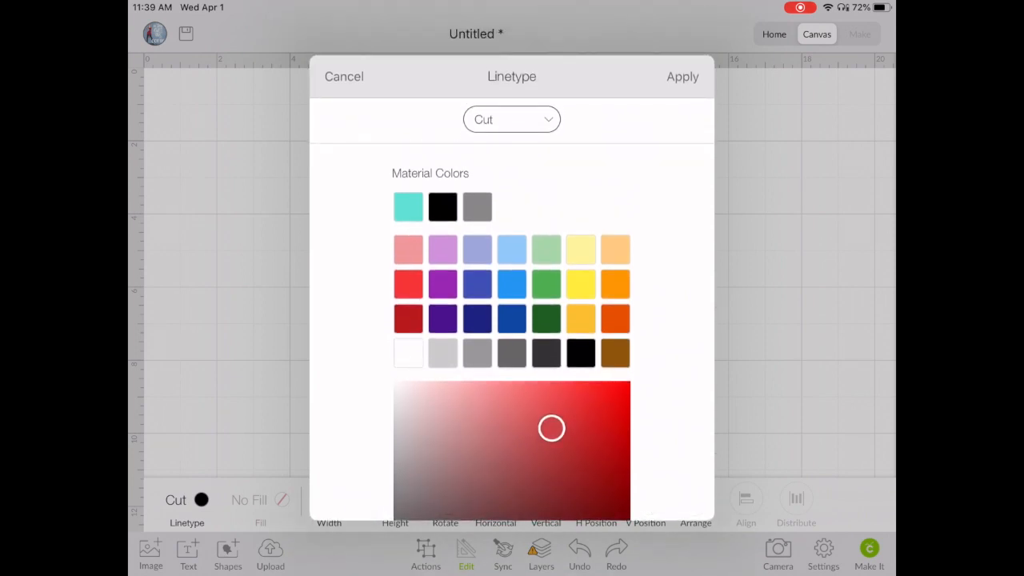
- Color the Choose Joy graphic teal and send the design to Make It
click(408, 206)
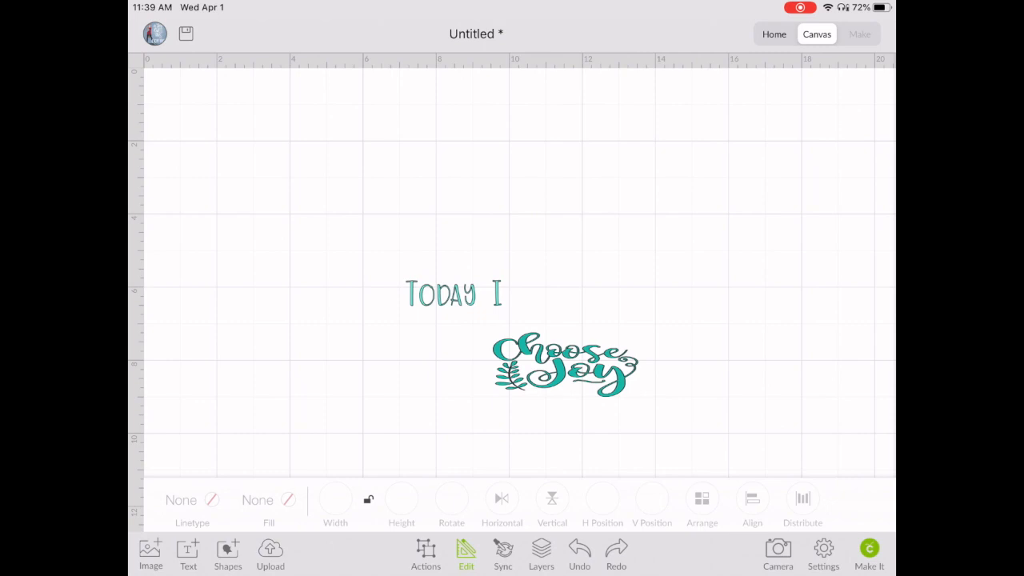
click(869, 555)
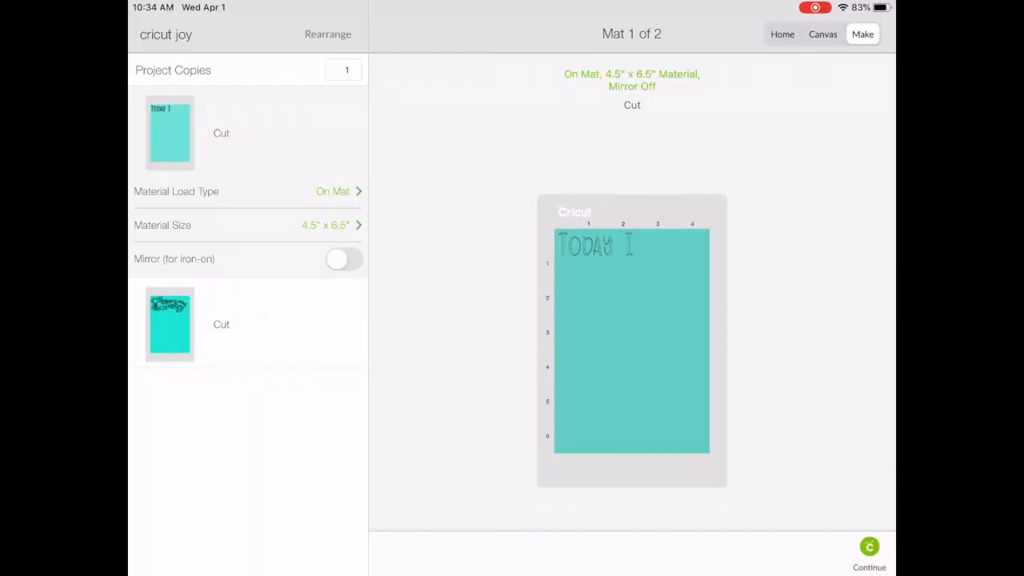
- Continue past the mat preview and select the Cricut Joy machine Joy-5044
click(869, 552)
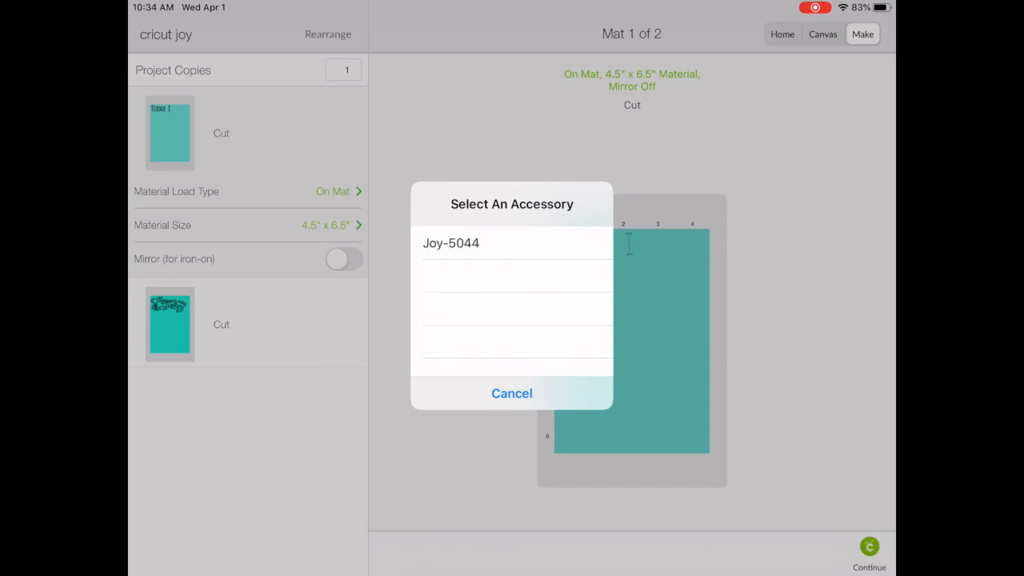
click(450, 243)
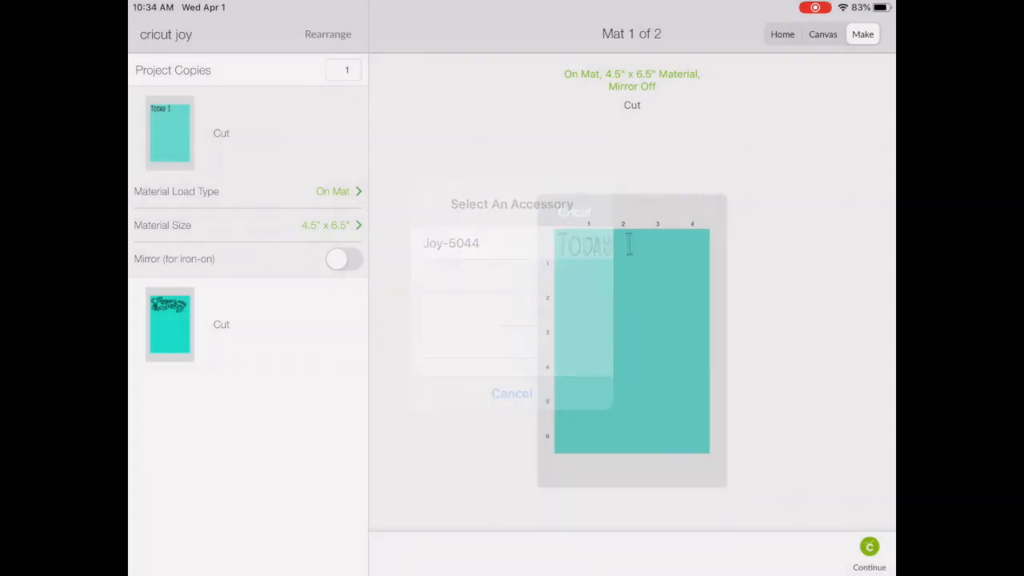
click(451, 243)
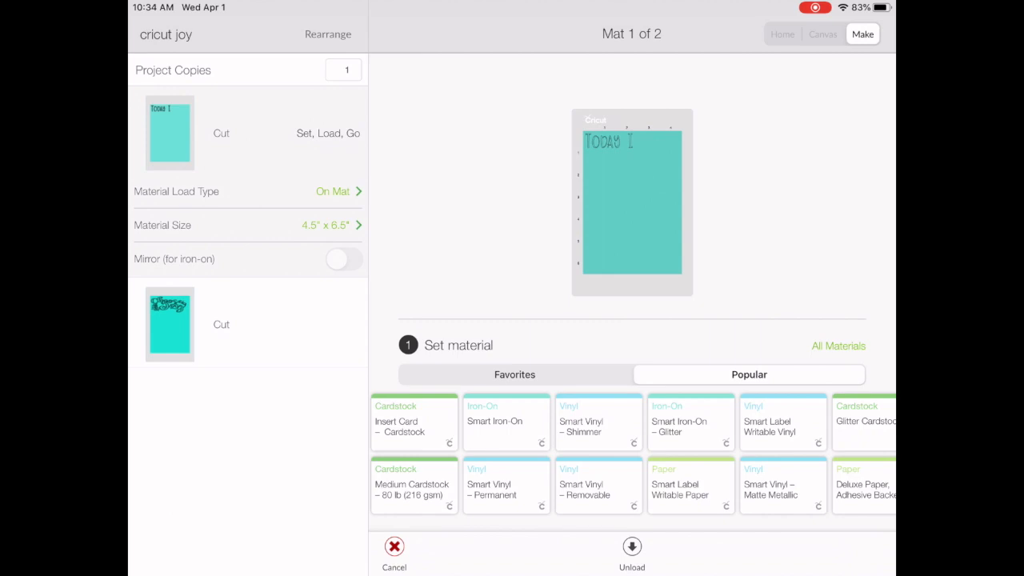
- Browse All Materials' Compatible list down to Vinyl and choose Premium Vinyl – Pearl
click(837, 345)
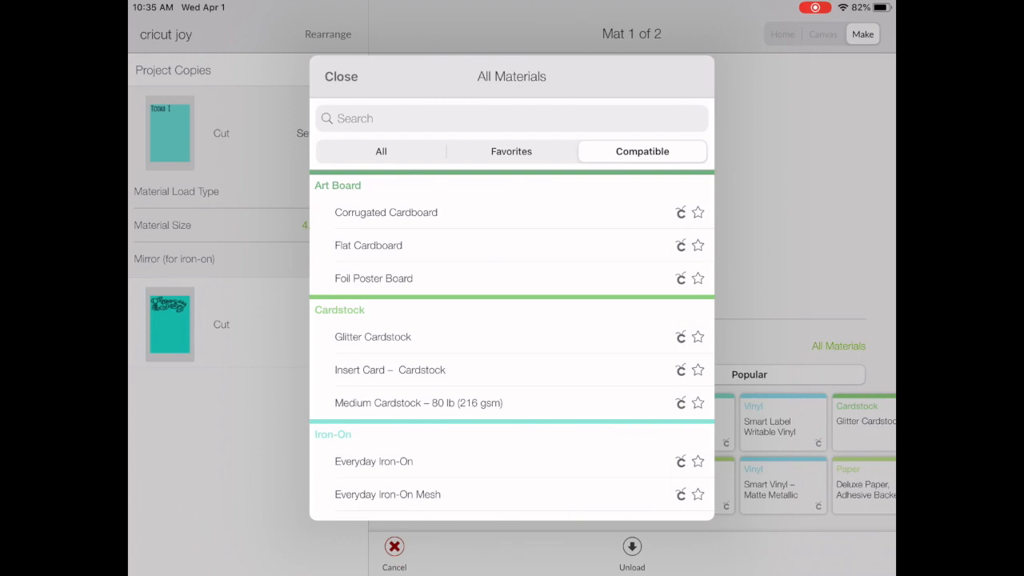
click(511, 151)
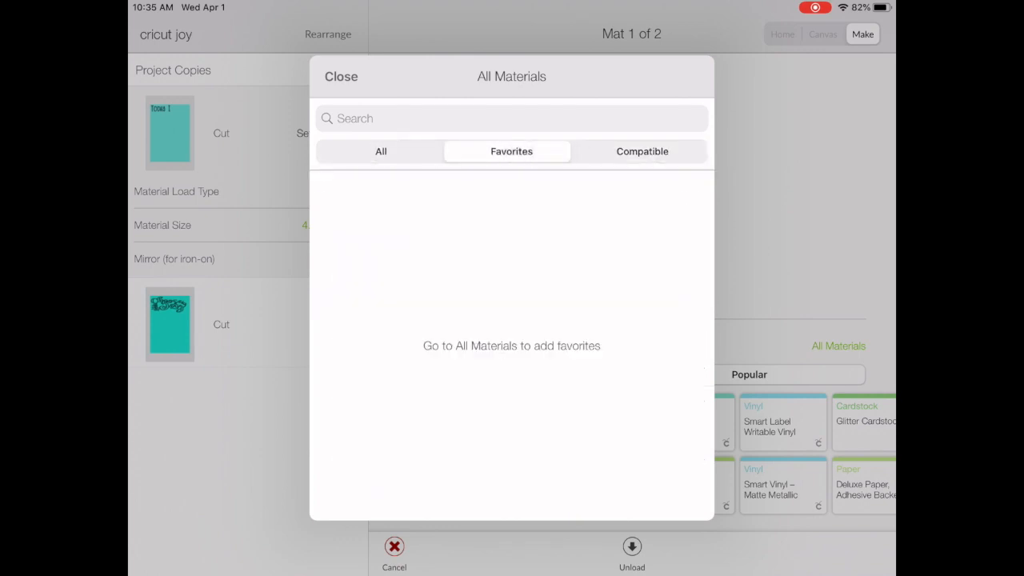
click(641, 151)
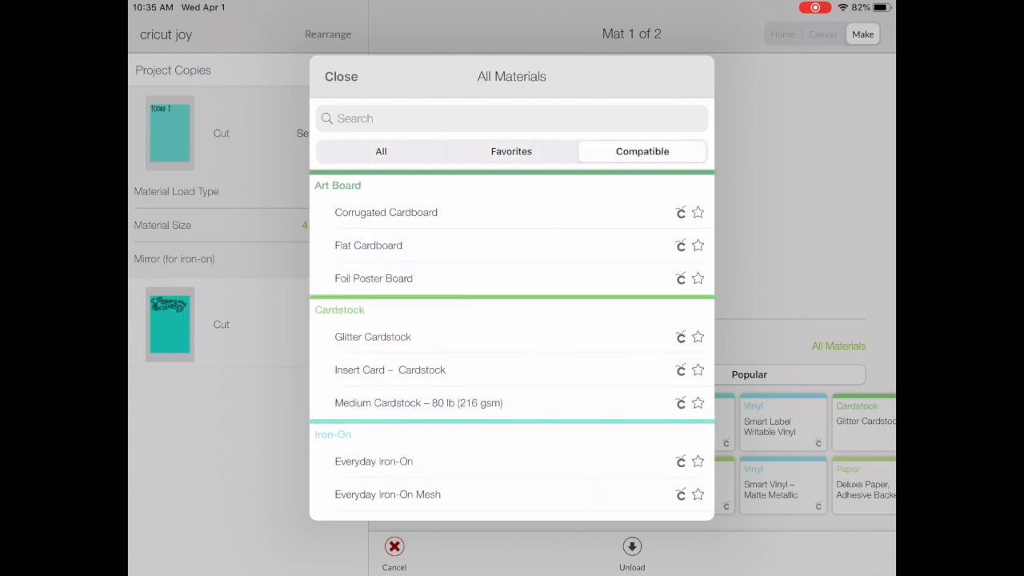
scroll(down, 3)
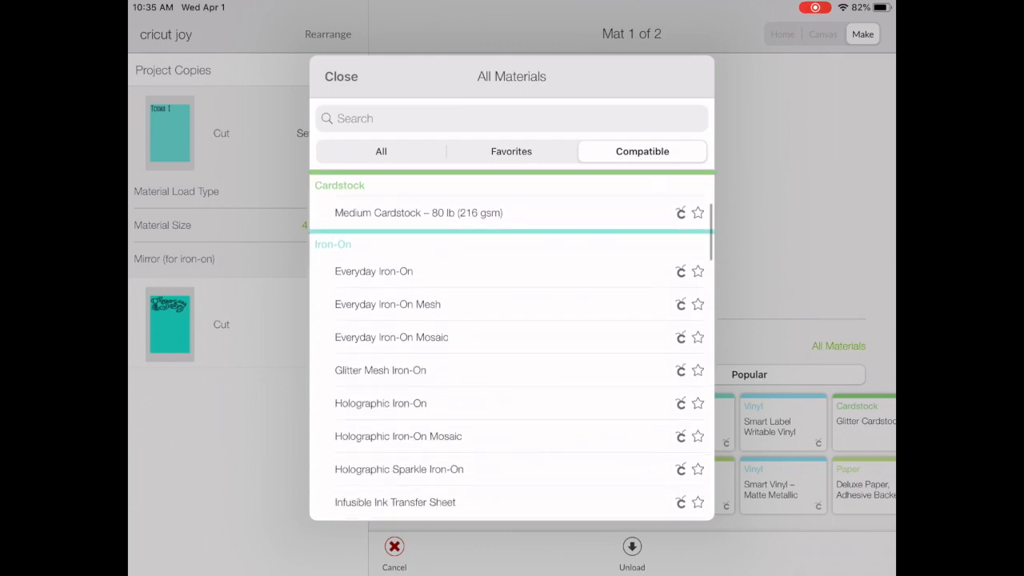
scroll(down, 3)
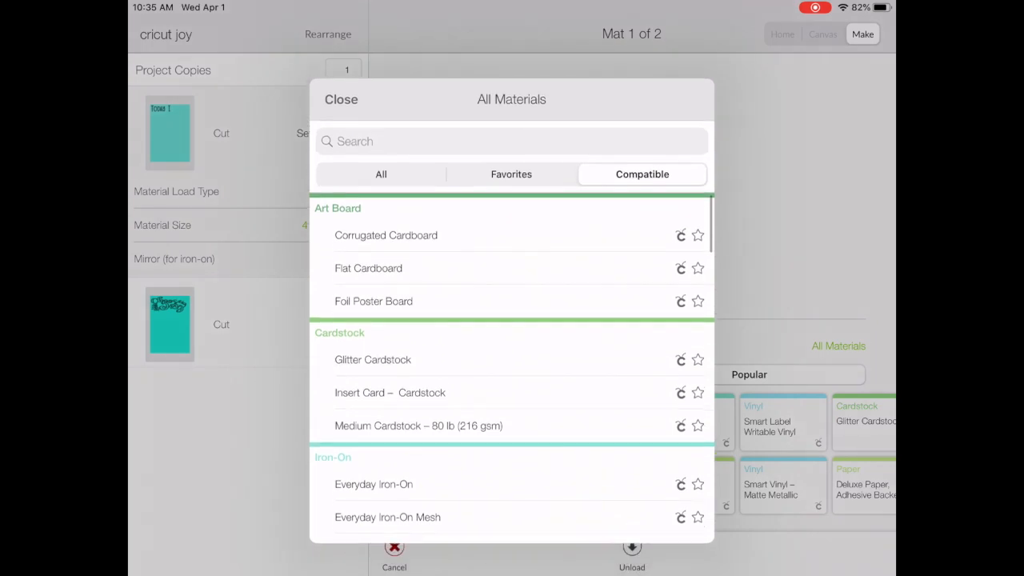
scroll(down, 3)
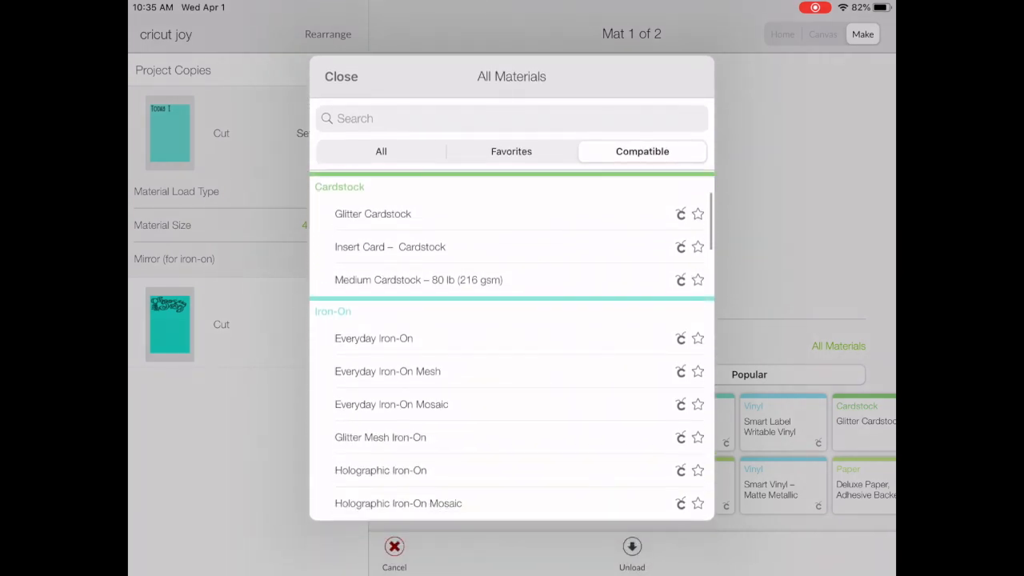
scroll(down, 3)
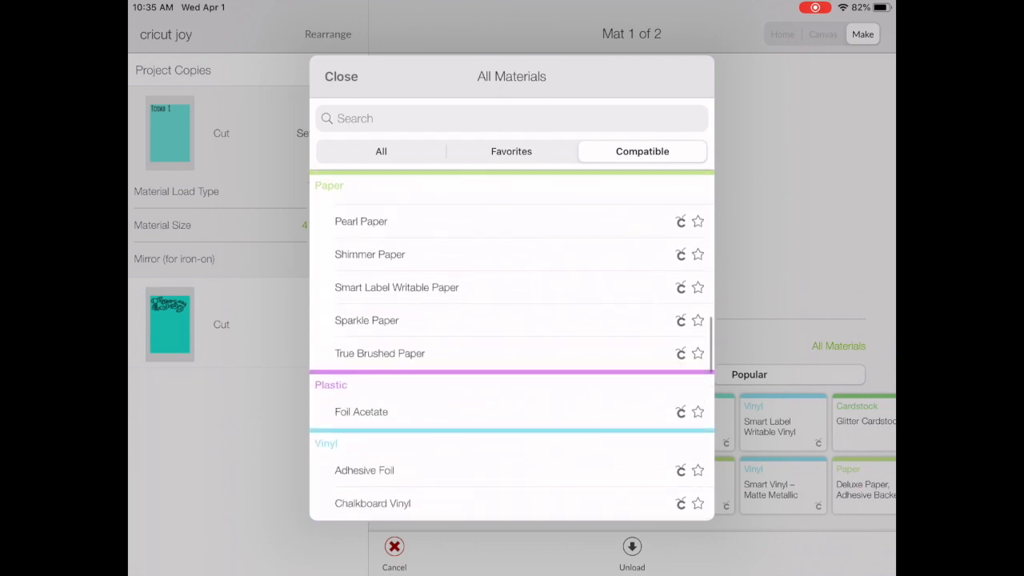
scroll(down, 3)
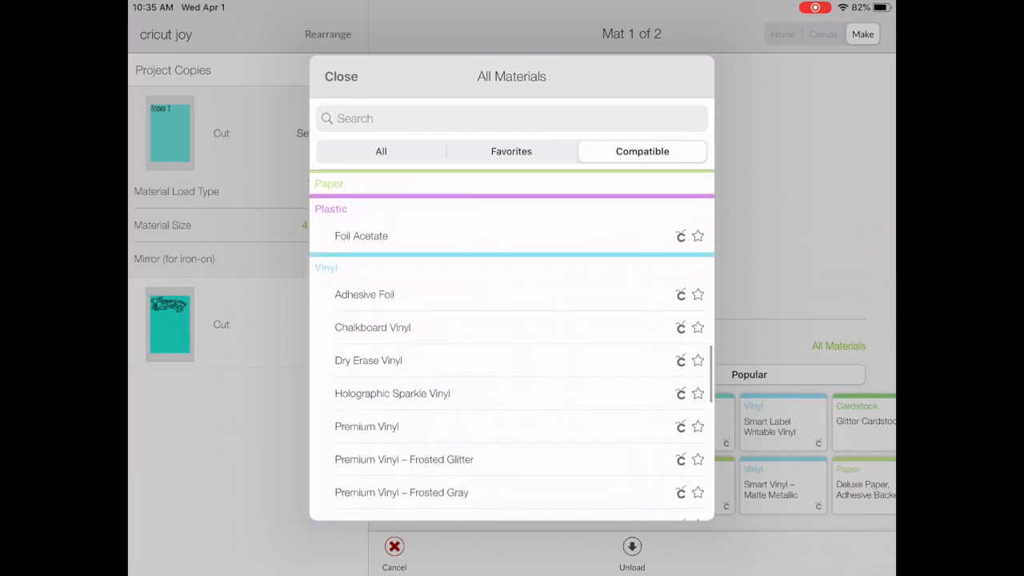
scroll(down, 3)
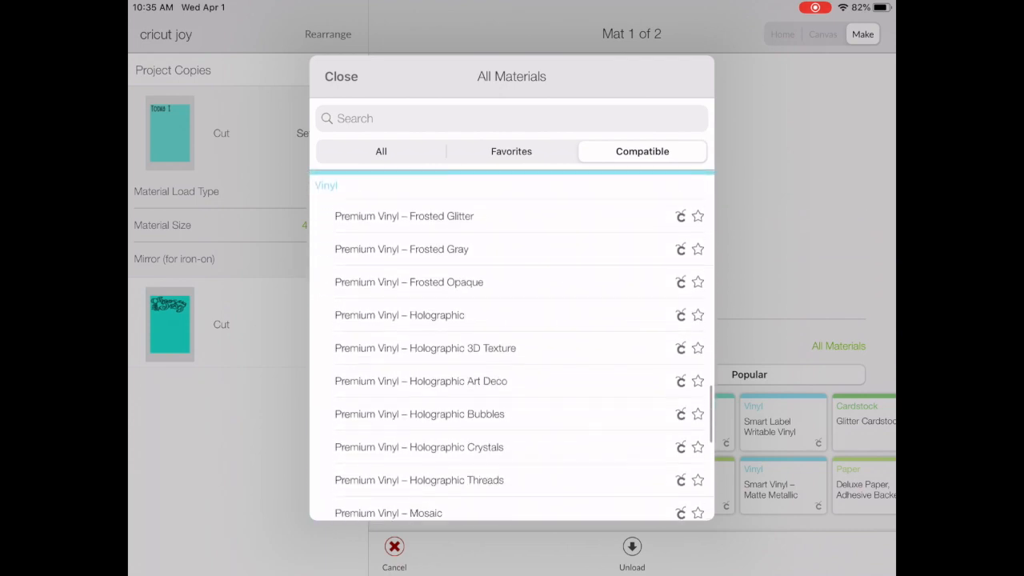
scroll(down, 3)
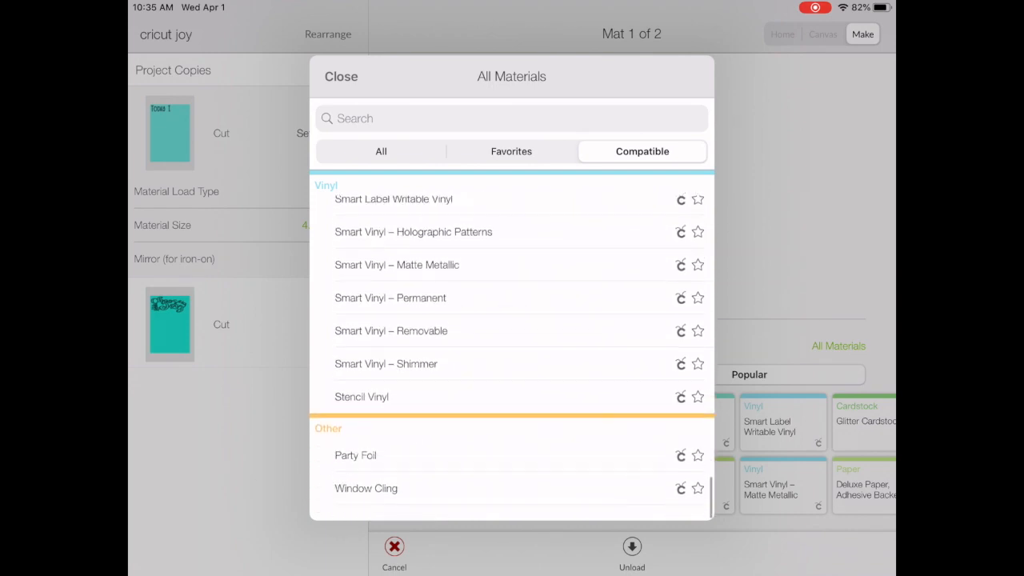
scroll(down, 3)
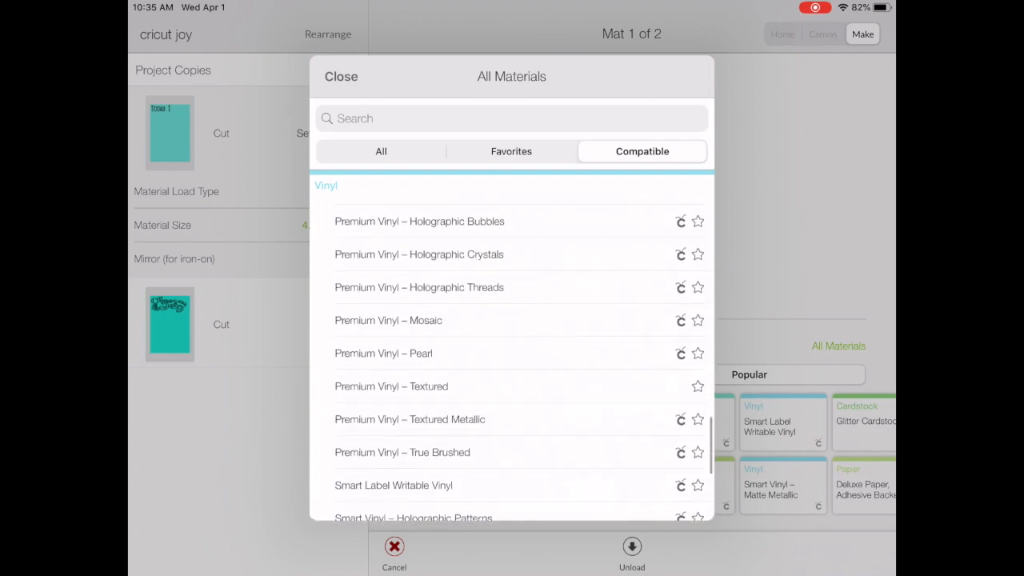
scroll(down, 3)
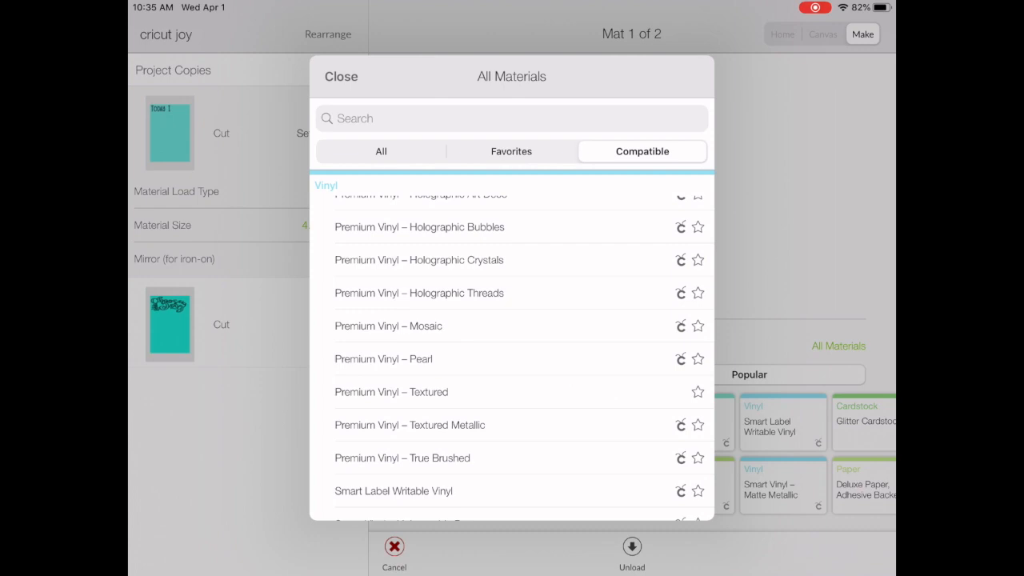
click(383, 358)
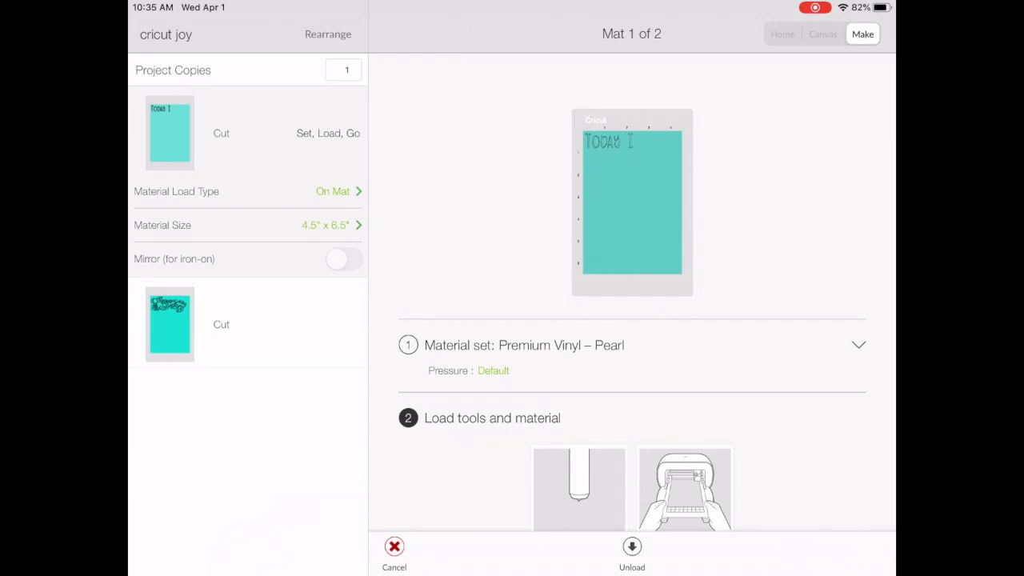
scroll(down, 3)
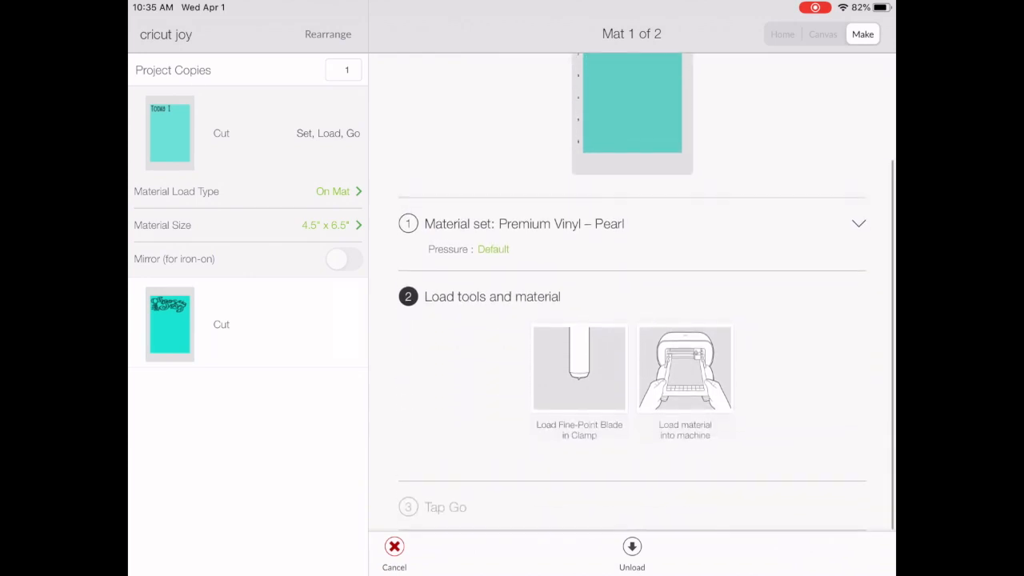